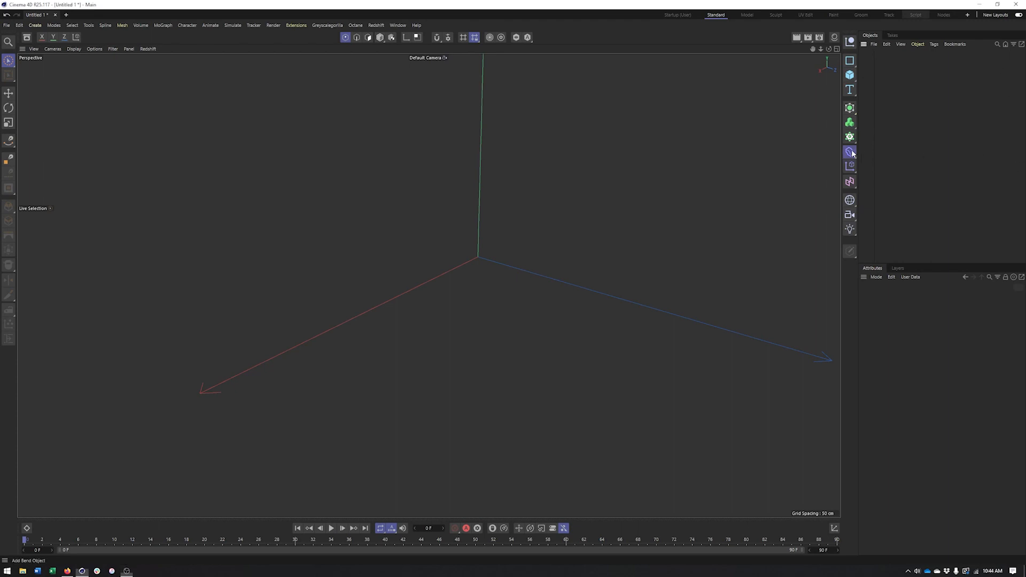
Add a Cube sized 200×200×60 cm with segments X 6, Y 6, Z 2
{"action": "left_click", "coordinate": [850, 151]}
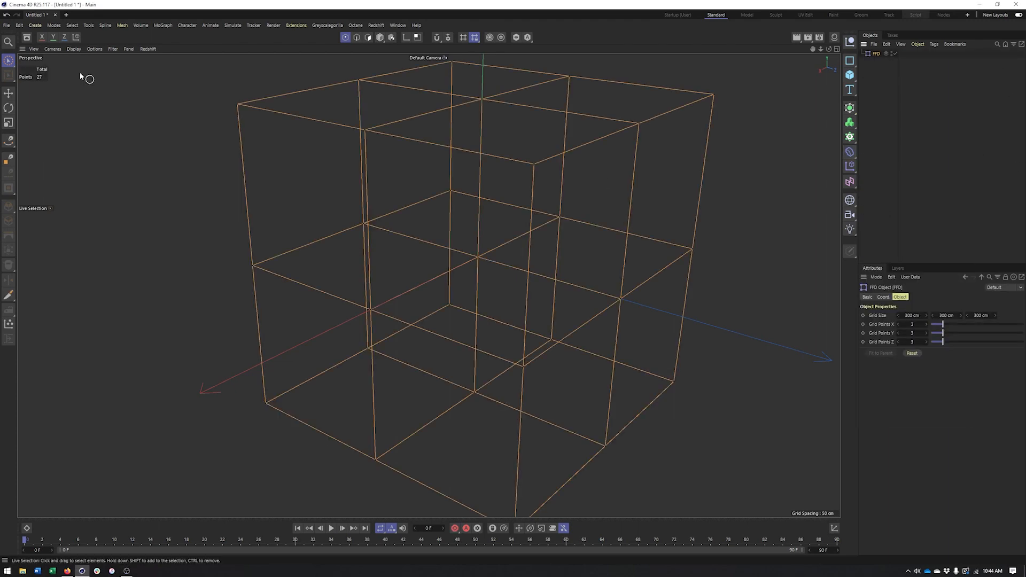
{"action": "left_click", "coordinate": [122, 25]}
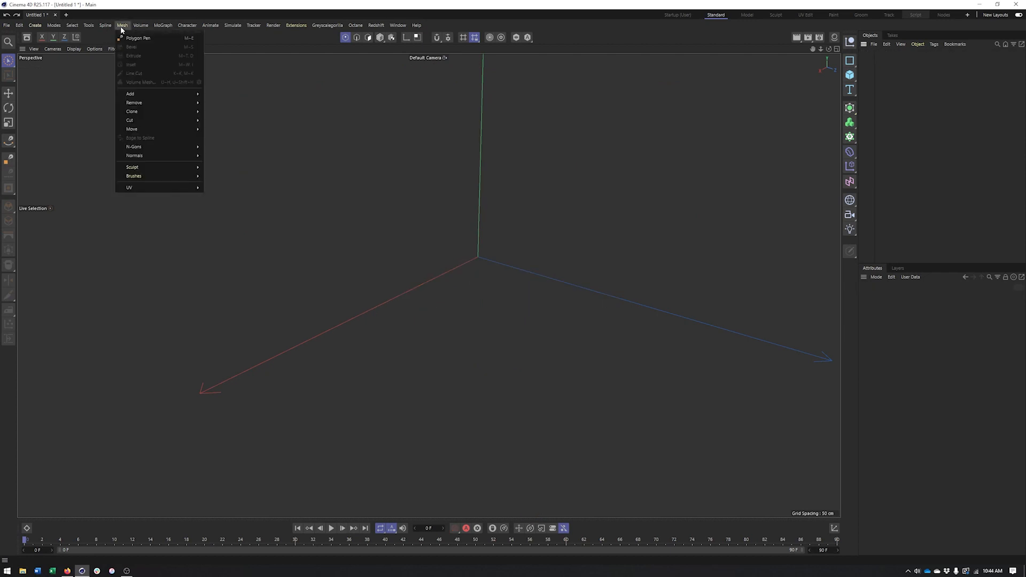
{"action": "mouse_move", "coordinate": [159, 167]}
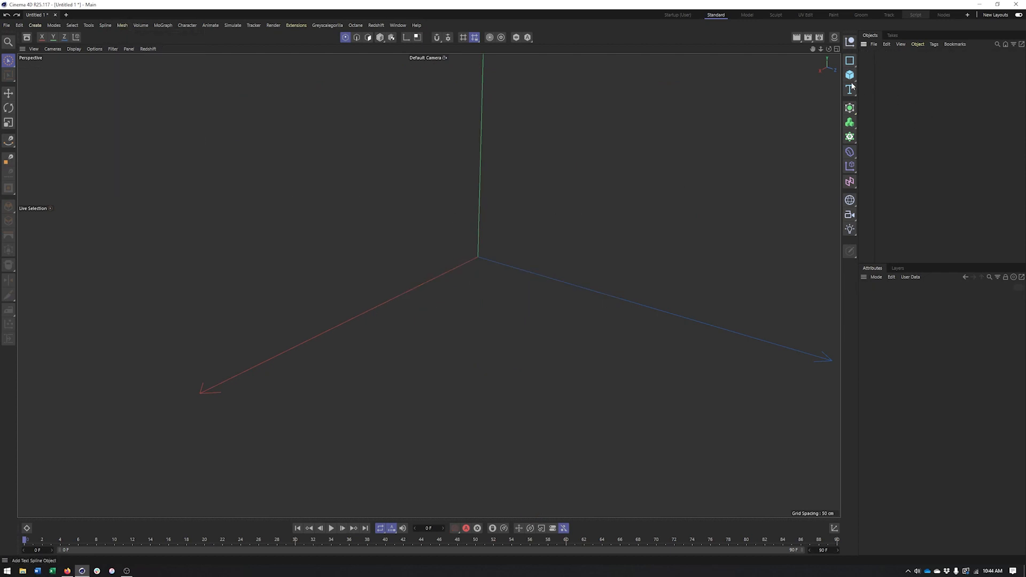
{"action": "mouse_move", "coordinate": [849, 74]}
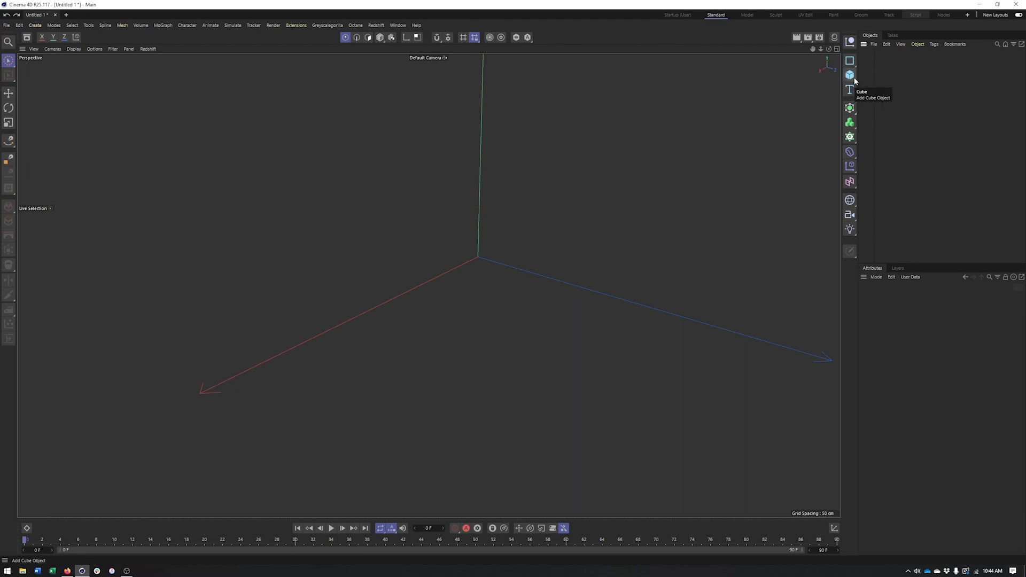
{"action": "left_click", "coordinate": [849, 74]}
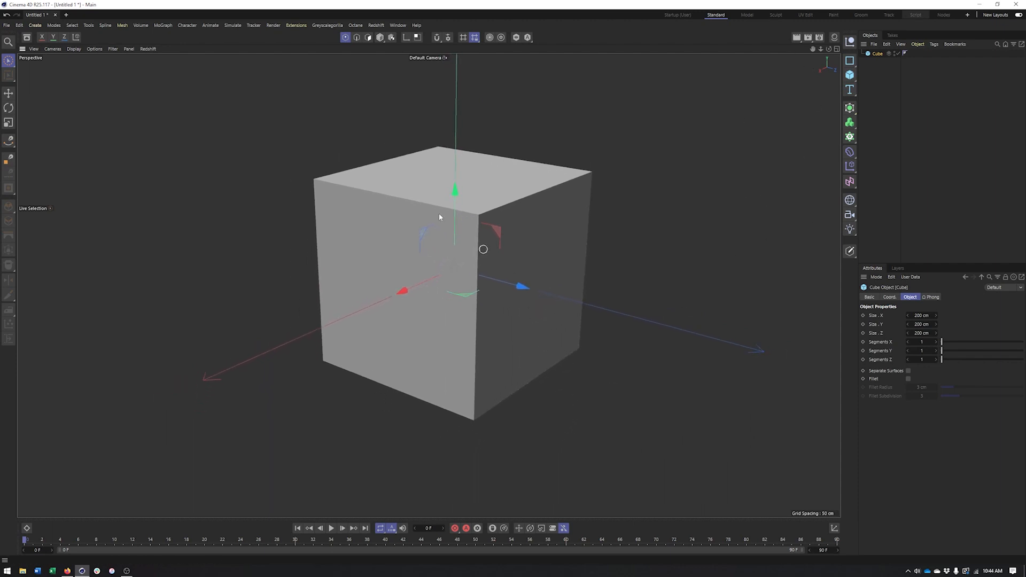
{"action": "mouse_move", "coordinate": [939, 342]}
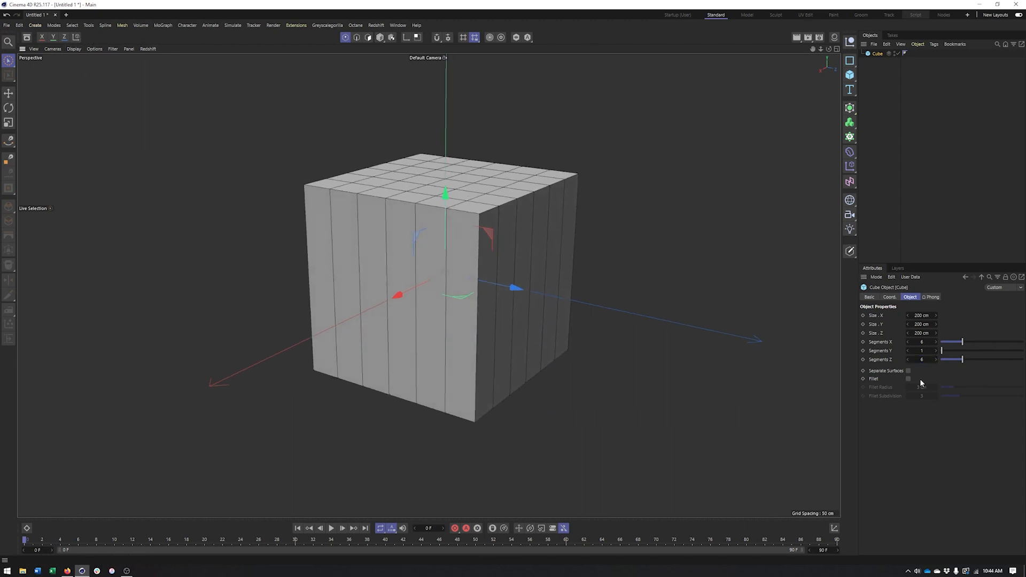
{"action": "left_click", "coordinate": [922, 350]}
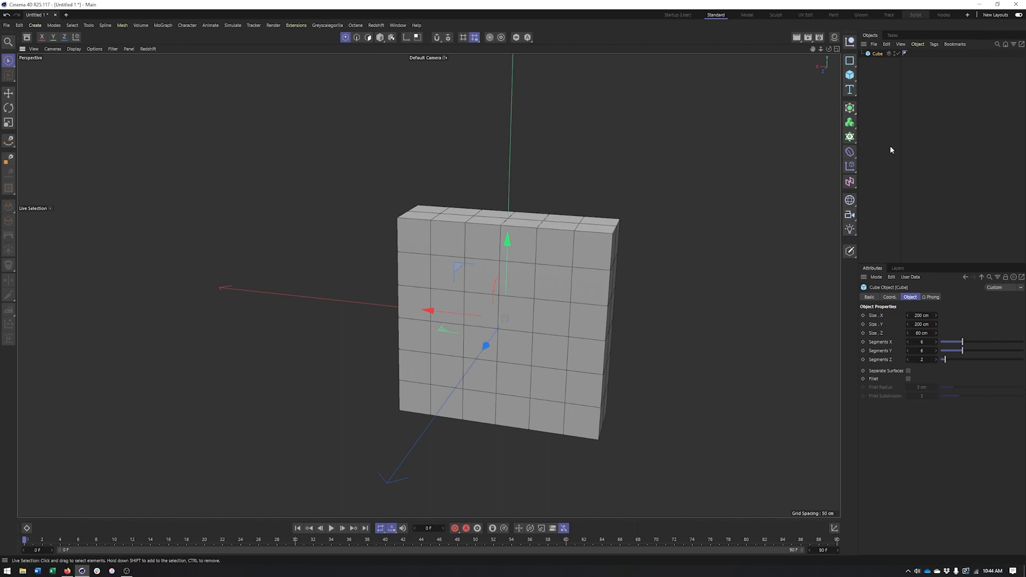
{"action": "left_click", "coordinate": [850, 152]}
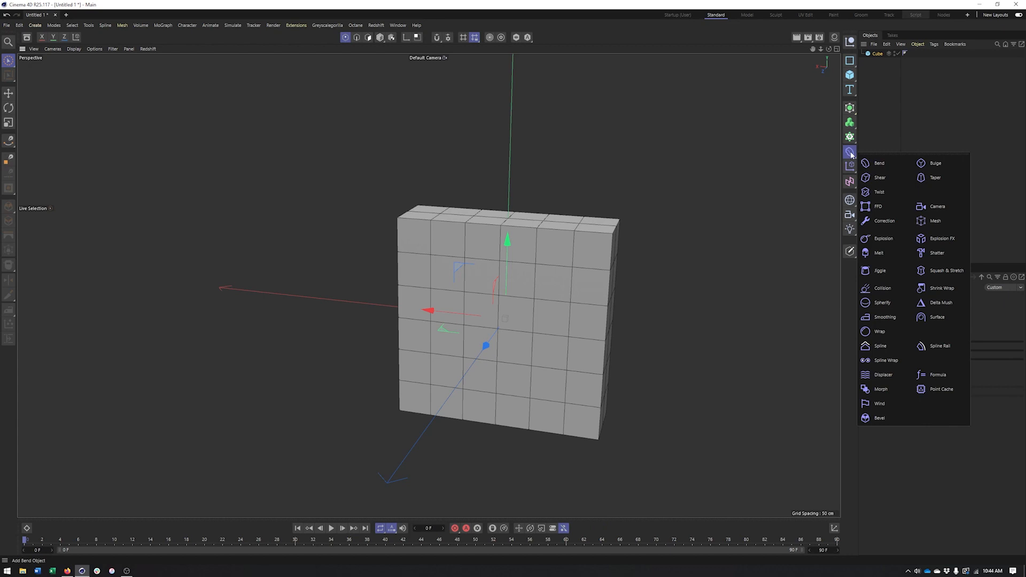
{"action": "mouse_move", "coordinate": [878, 207]}
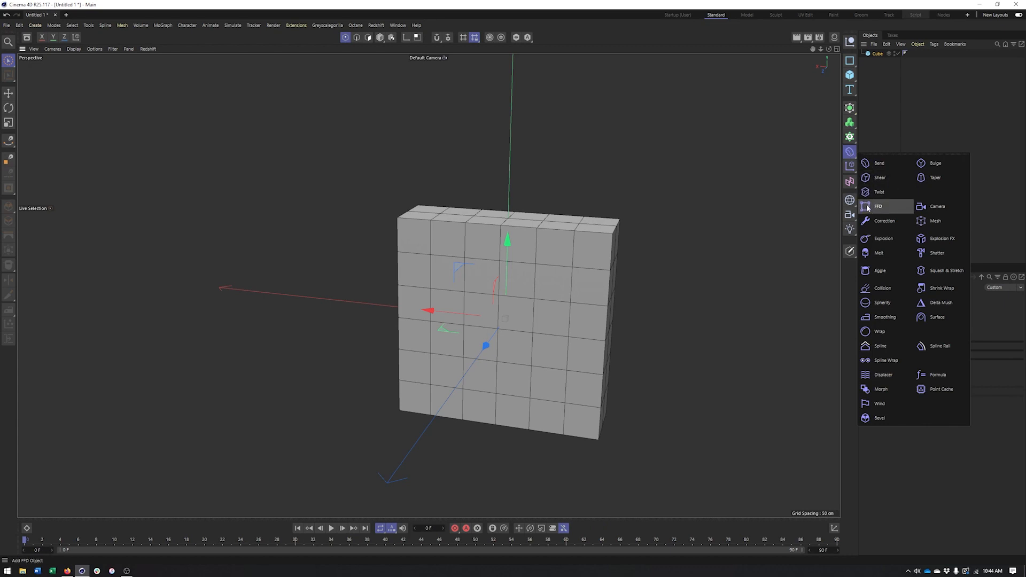
Add an FFD deformer under the cube, fit its 3×3×3 lattice to the parent, and return to Model mode
{"action": "left_click", "coordinate": [879, 206]}
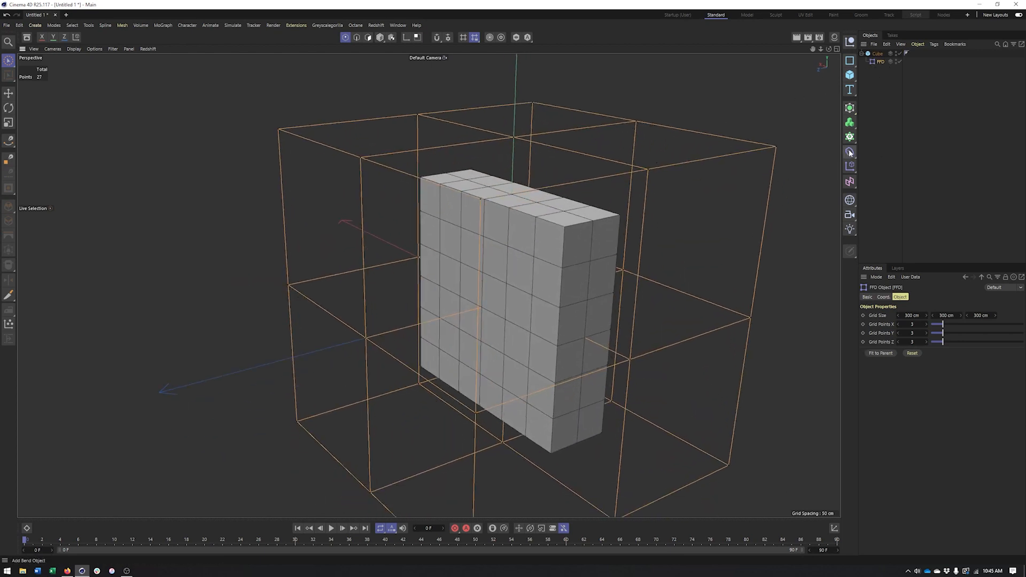
{"action": "left_click", "coordinate": [849, 152]}
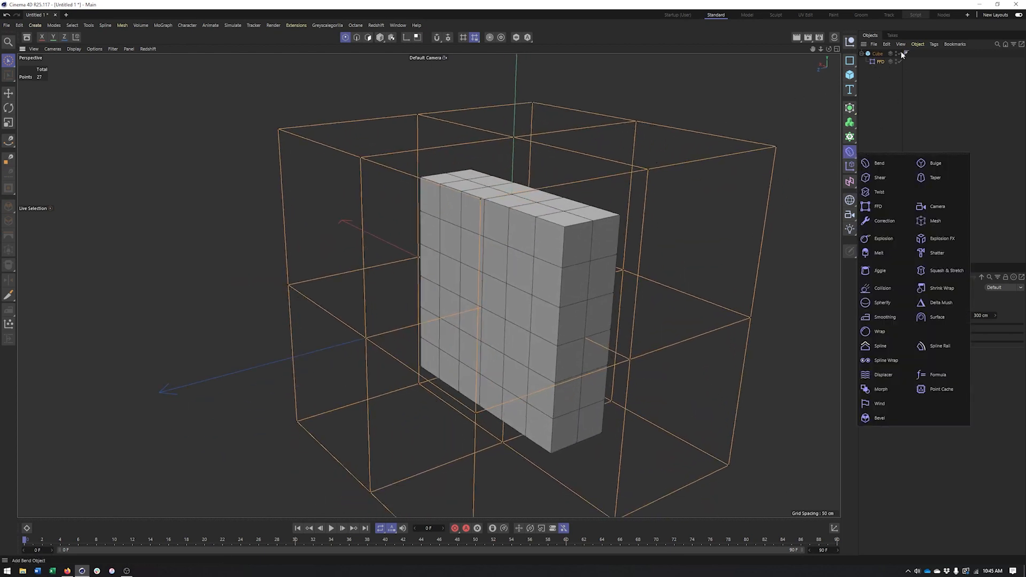
{"action": "left_click", "coordinate": [880, 62]}
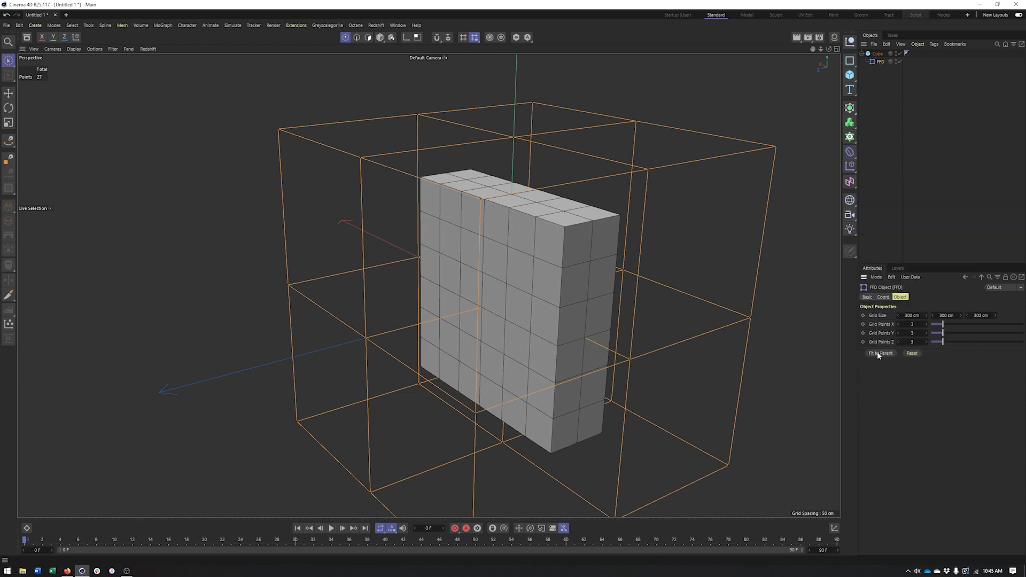
{"action": "left_click", "coordinate": [880, 352]}
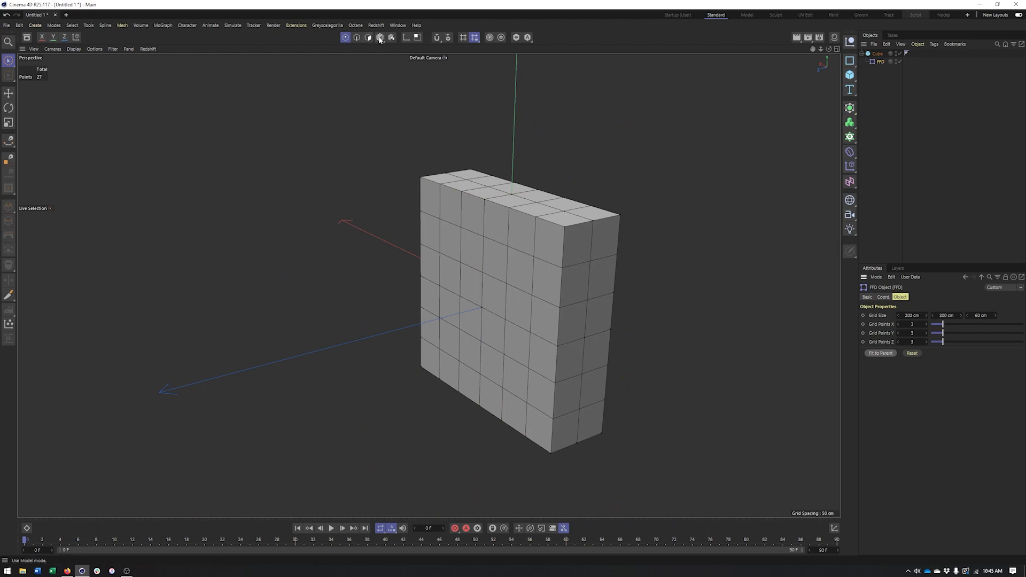
{"action": "left_click", "coordinate": [379, 38]}
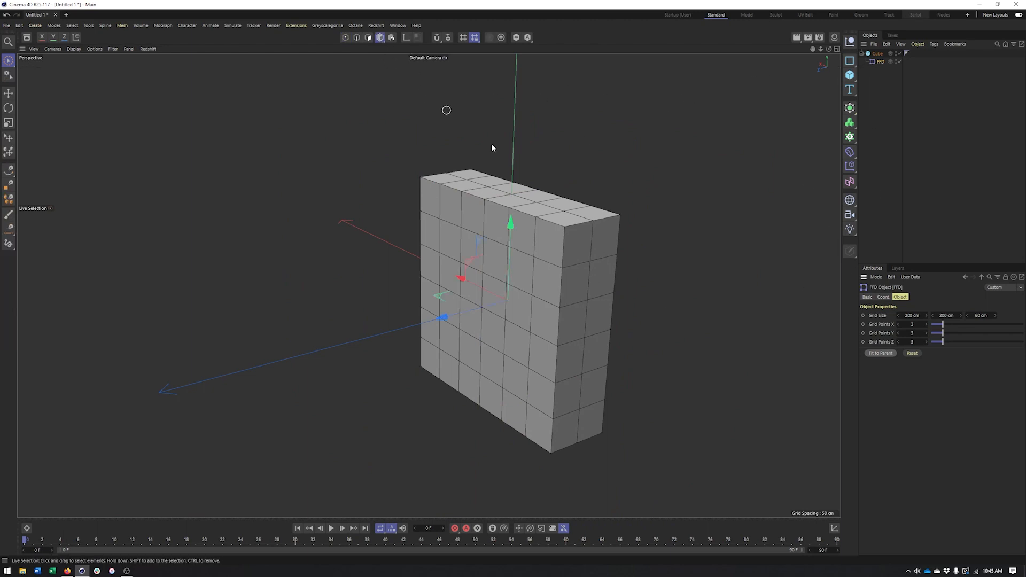
Test-bend the slab by moving FFD lattice points, undo, then add a Subdivision Surface at level 2
{"action": "left_click", "coordinate": [9, 122]}
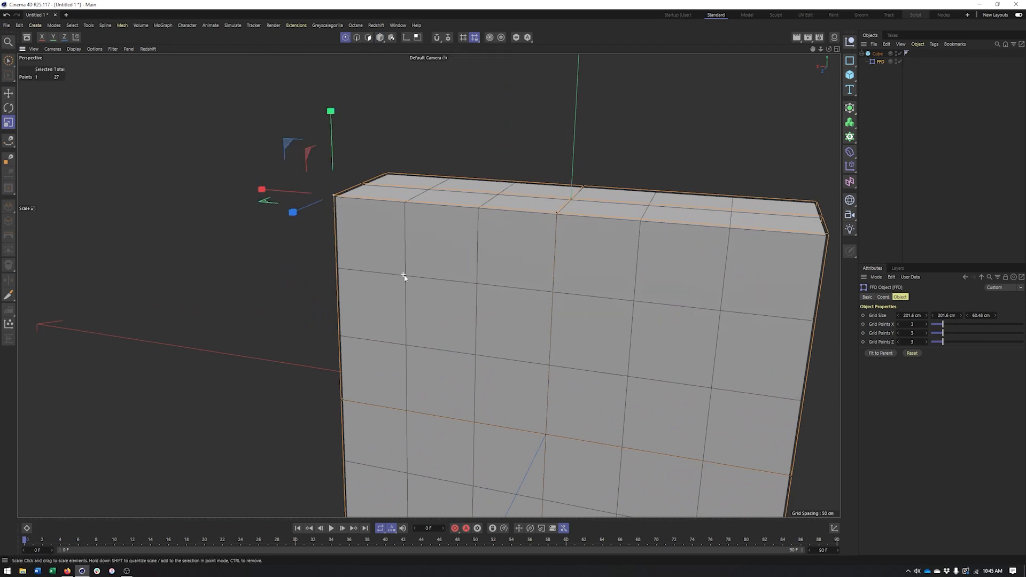
{"action": "left_click", "coordinate": [10, 92]}
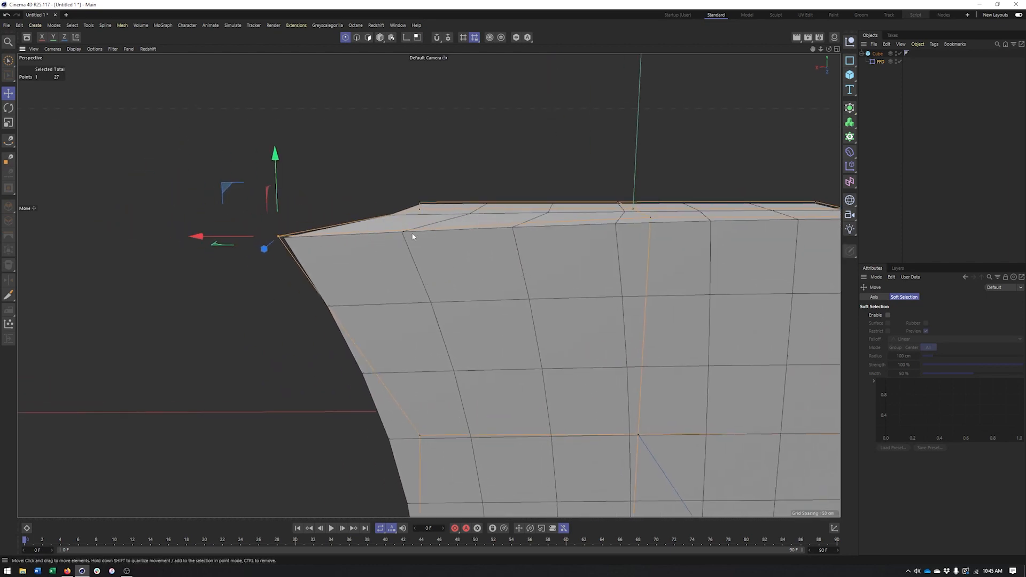
{"action": "mouse_move", "coordinate": [312, 257]}
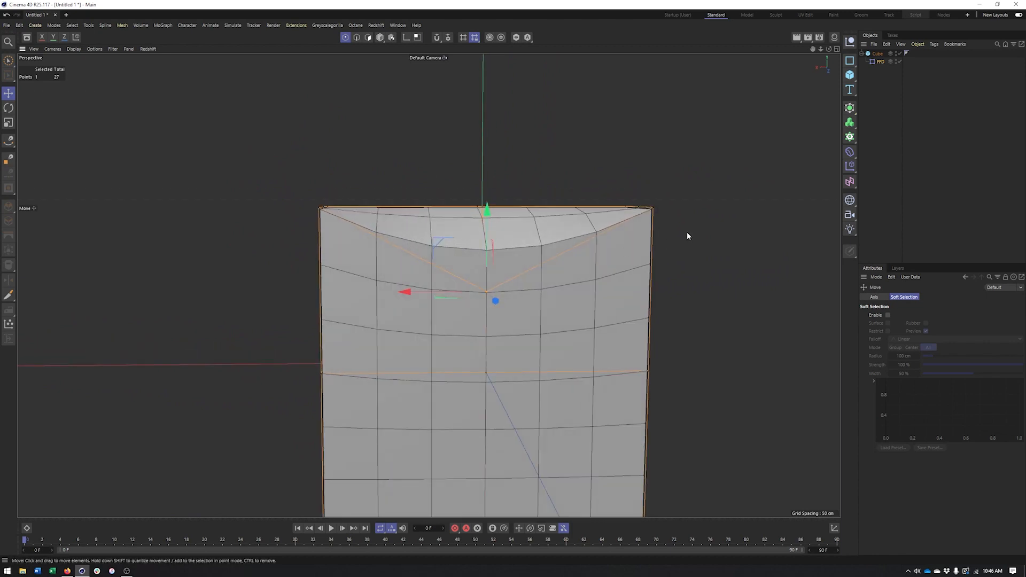
{"action": "left_click", "coordinate": [850, 108]}
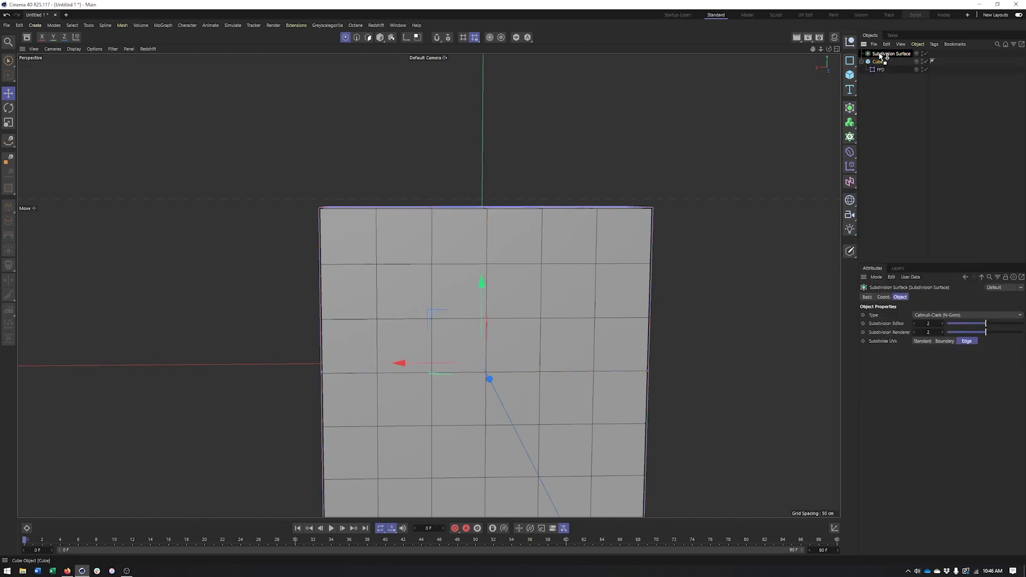
Make the cube a child of the Subdivision Surface so it smooths into a rounded pillow
{"action": "left_click", "coordinate": [882, 62]}
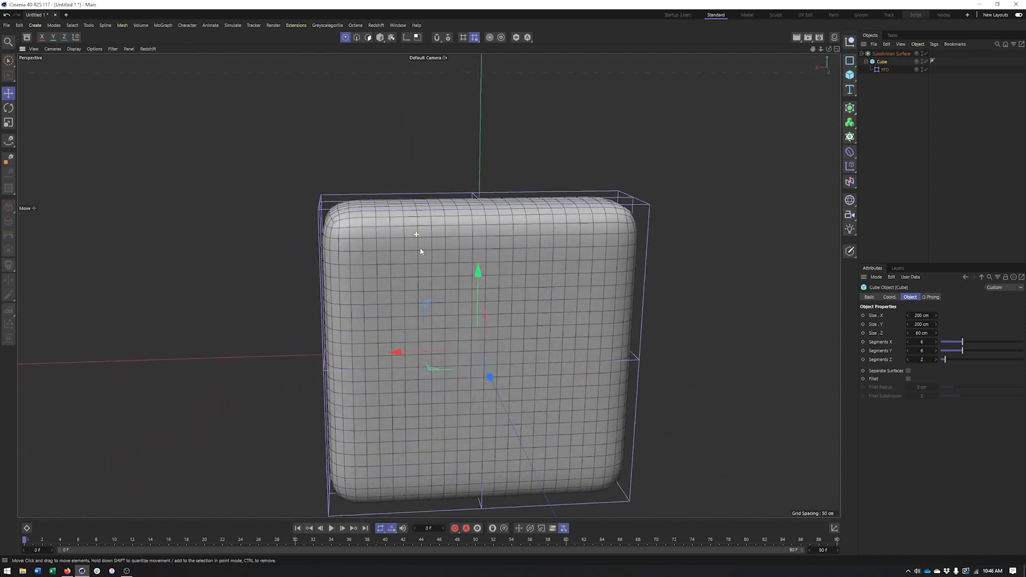
{"action": "left_click", "coordinate": [885, 69]}
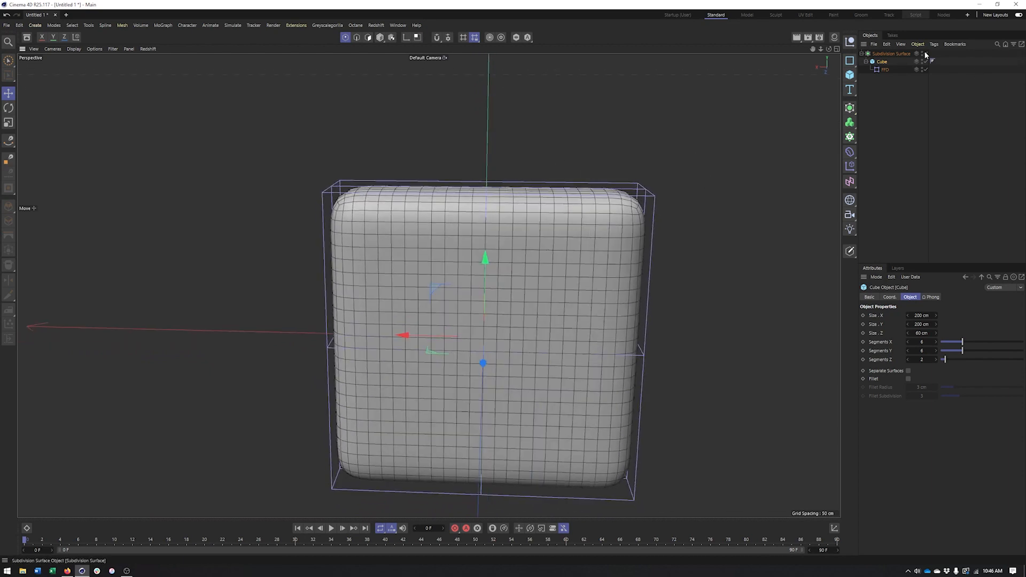
{"action": "left_click", "coordinate": [885, 69]}
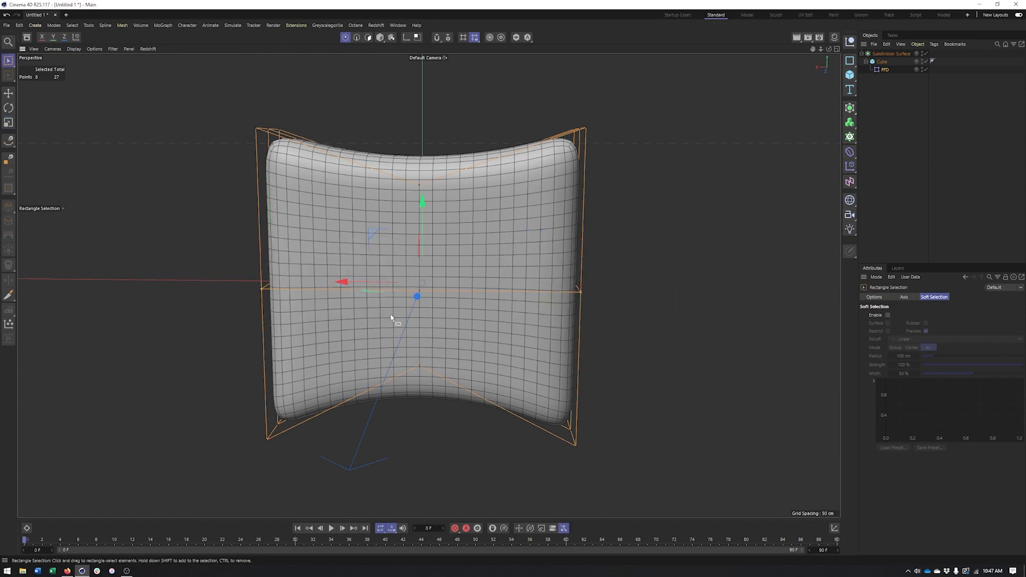
Scale the FFD corner and middle-row points outward to pinch the pillow into four pointed corners
{"action": "left_click", "coordinate": [10, 122]}
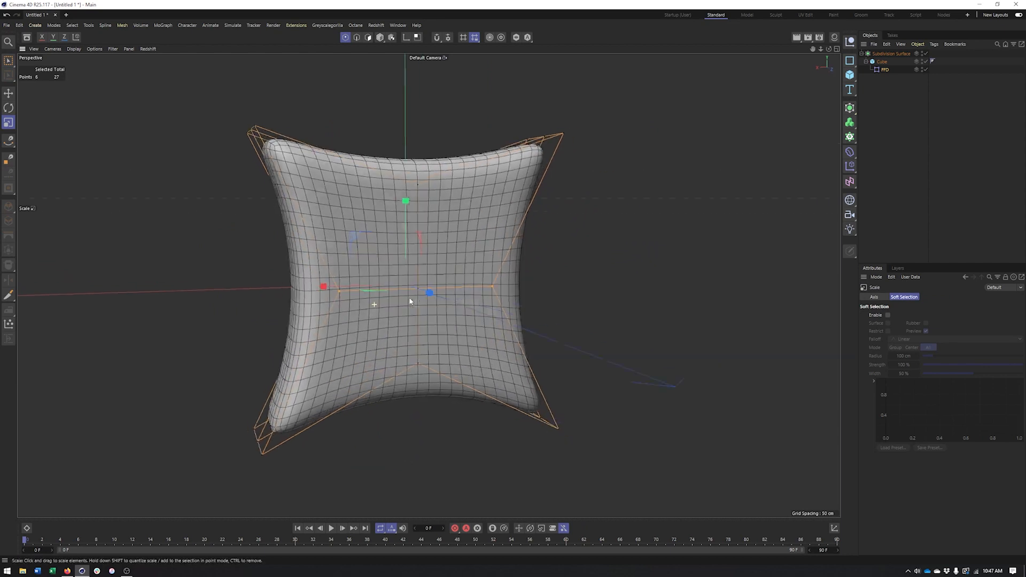
{"action": "left_click", "coordinate": [9, 60]}
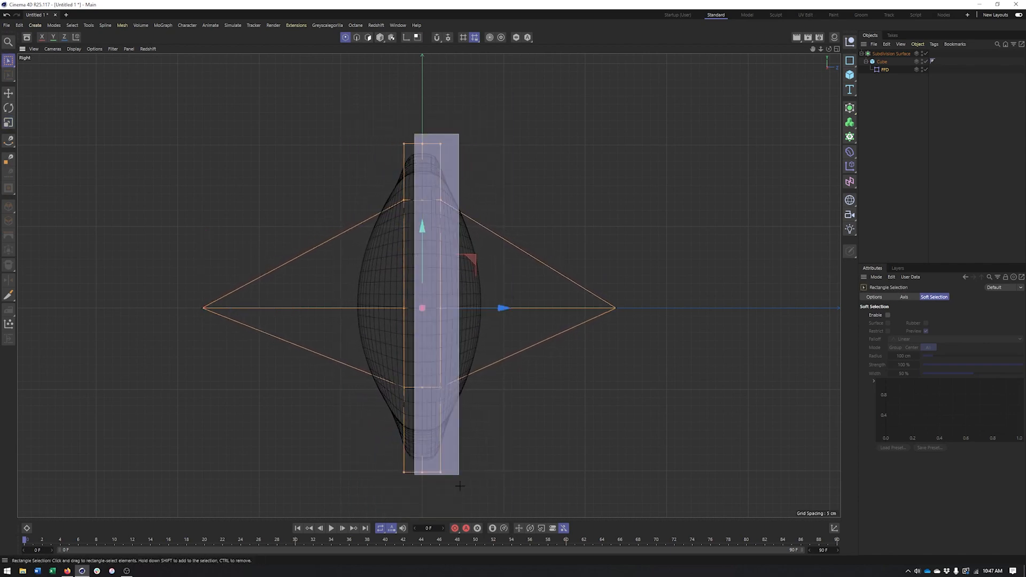
{"action": "left_click", "coordinate": [9, 121]}
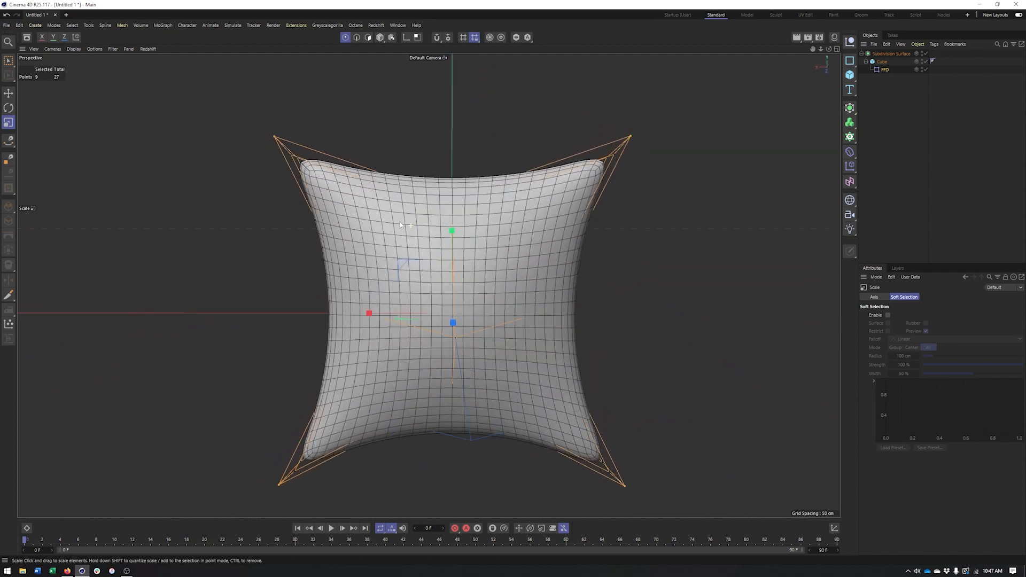
{"action": "left_click", "coordinate": [891, 54]}
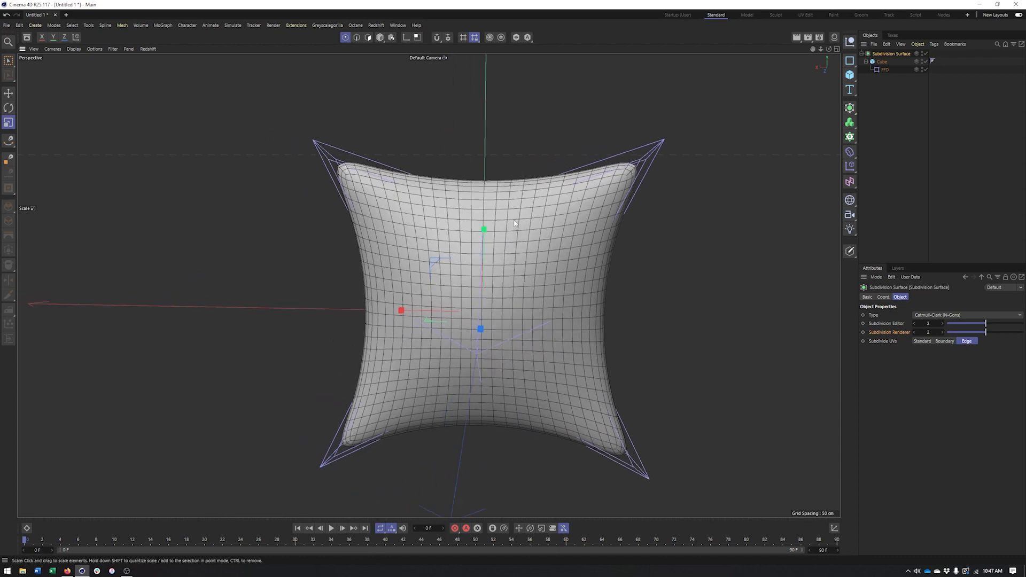
Raise the FFD lattice to 5×5×3 points, rescale the side points, and set Subdivision Surface level 3
{"action": "left_click", "coordinate": [885, 70]}
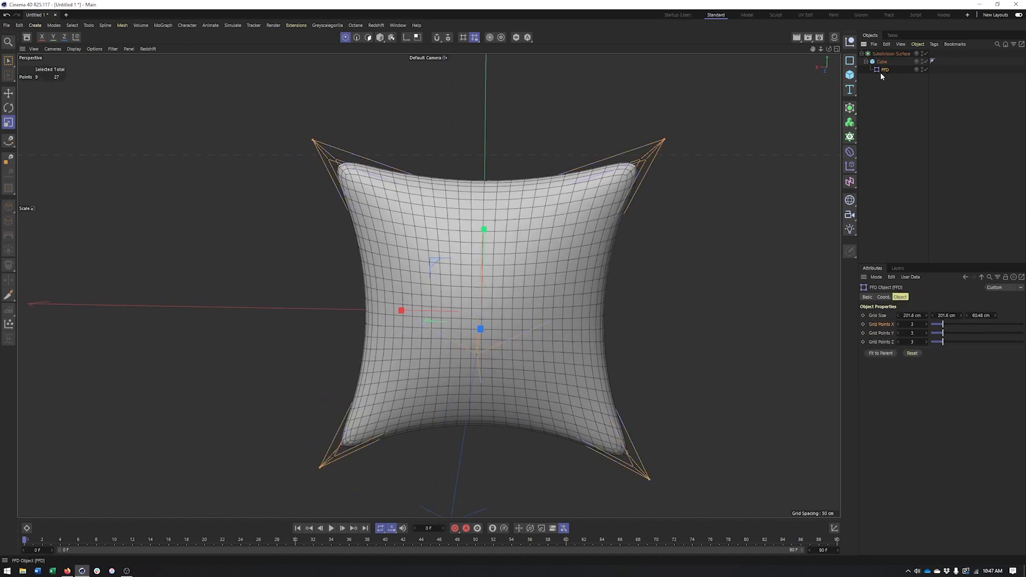
{"action": "left_click", "coordinate": [925, 324]}
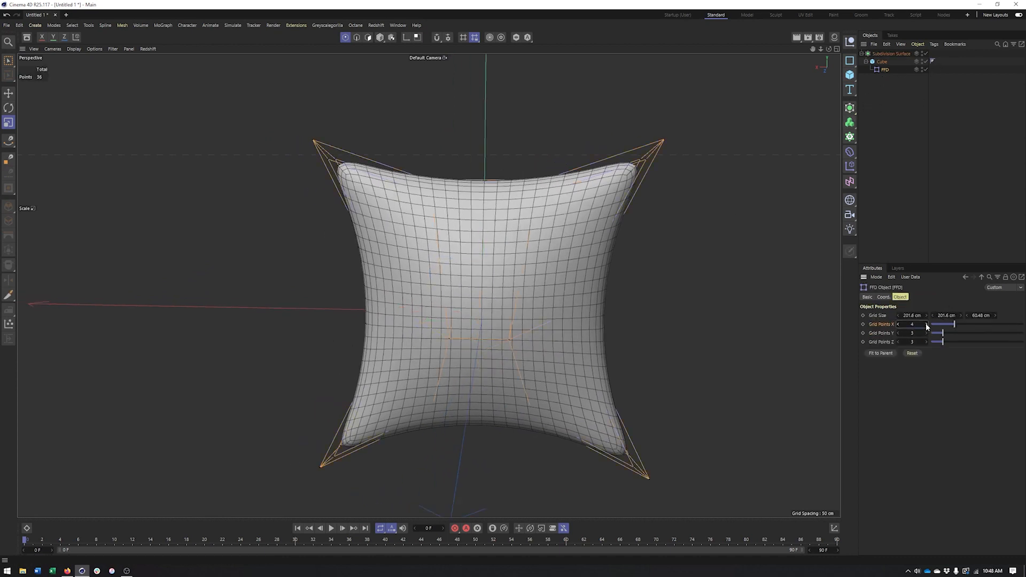
{"action": "left_click", "coordinate": [927, 324]}
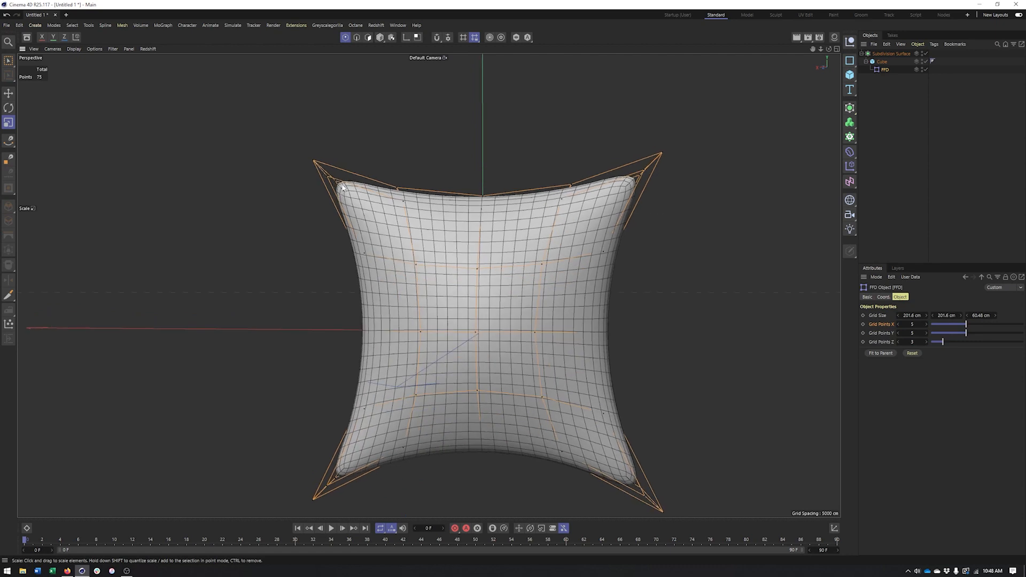
{"action": "mouse_move", "coordinate": [342, 171]}
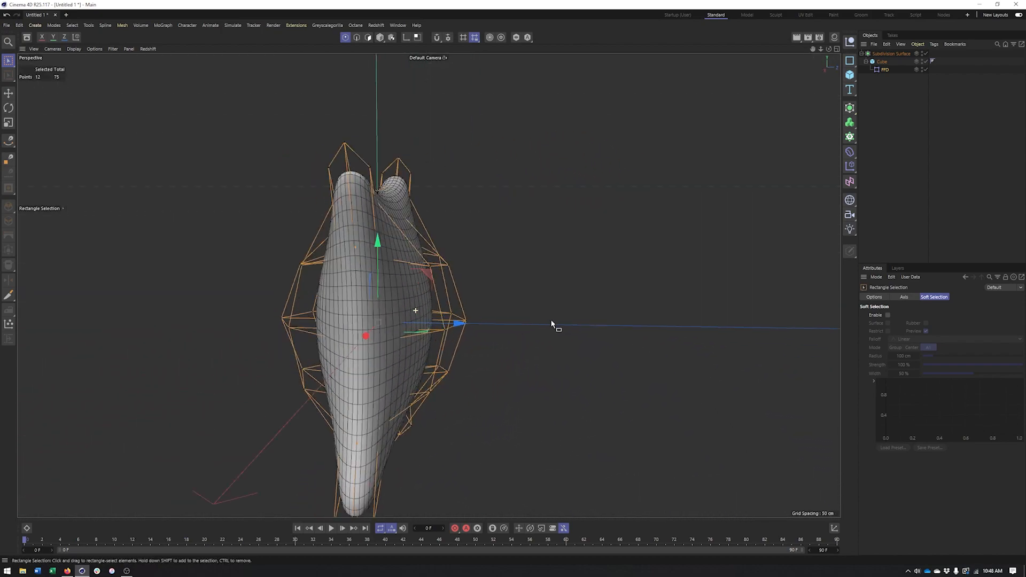
{"action": "left_click", "coordinate": [8, 122]}
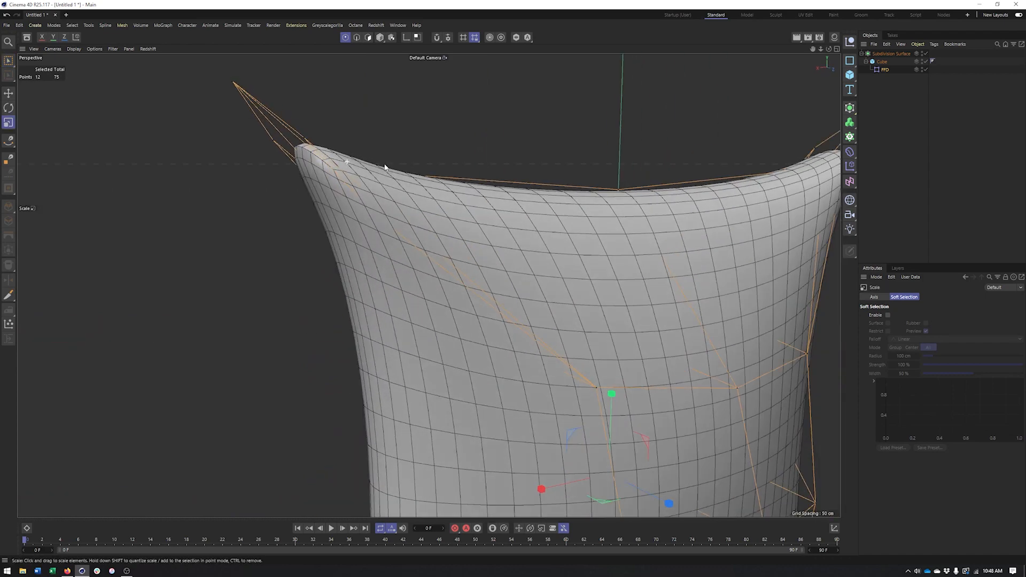
{"action": "left_click", "coordinate": [891, 54]}
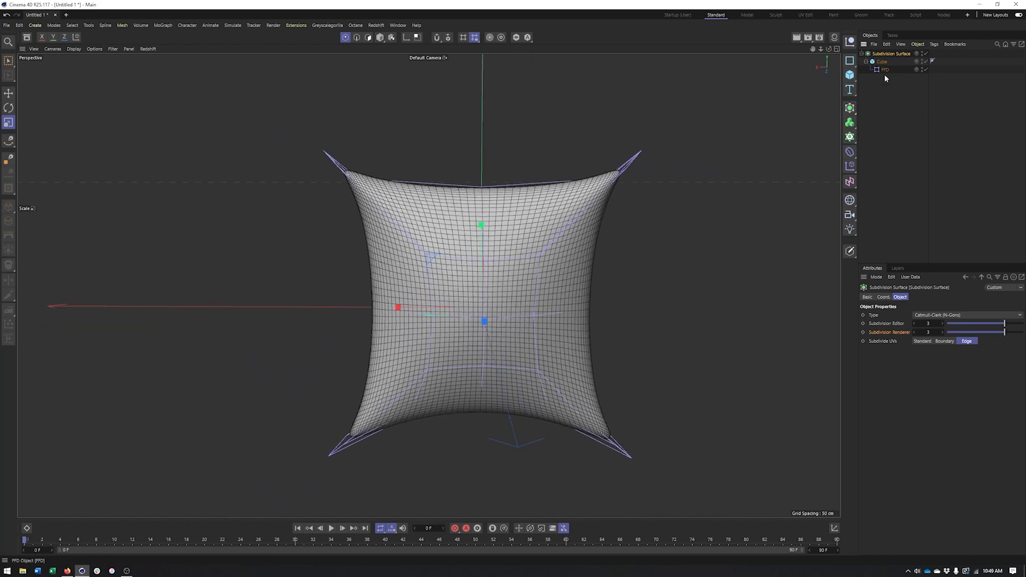
Run Current State to Object on the Subdivision Surface to bake an editable polygon pillow
{"action": "left_click", "coordinate": [864, 54]}
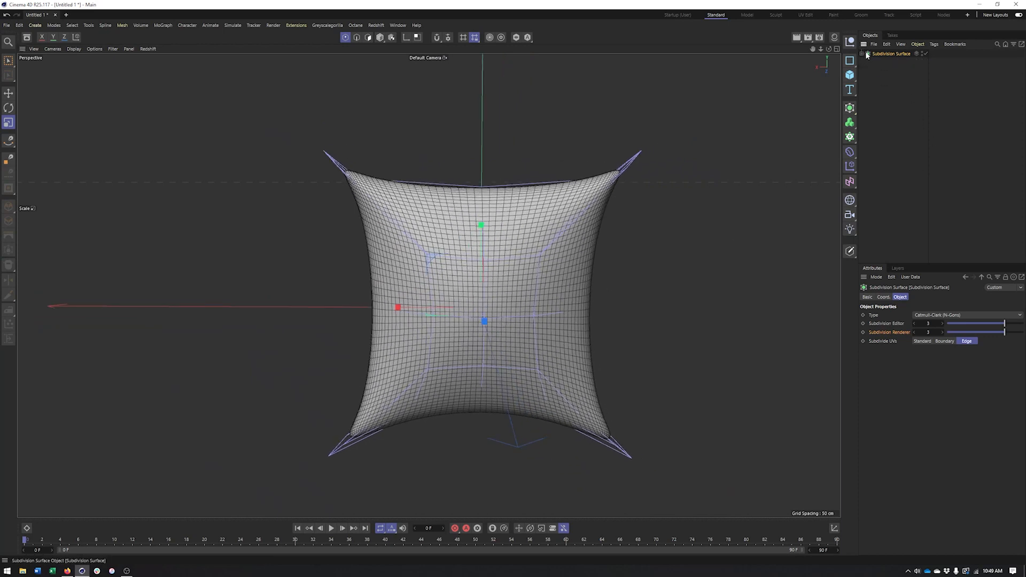
{"action": "left_click", "coordinate": [864, 54]}
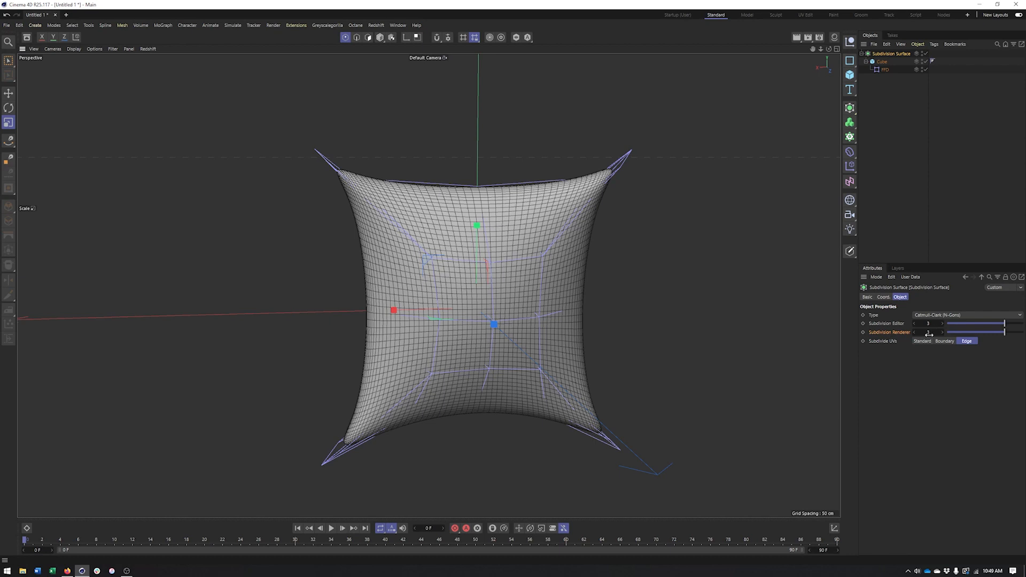
{"action": "right_click", "coordinate": [880, 54]}
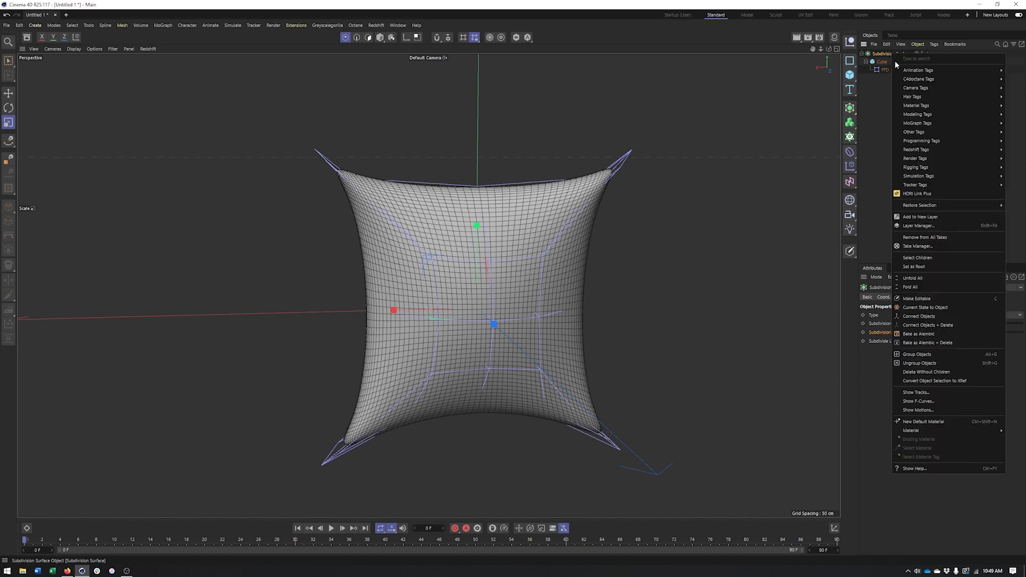
{"action": "mouse_move", "coordinate": [943, 308]}
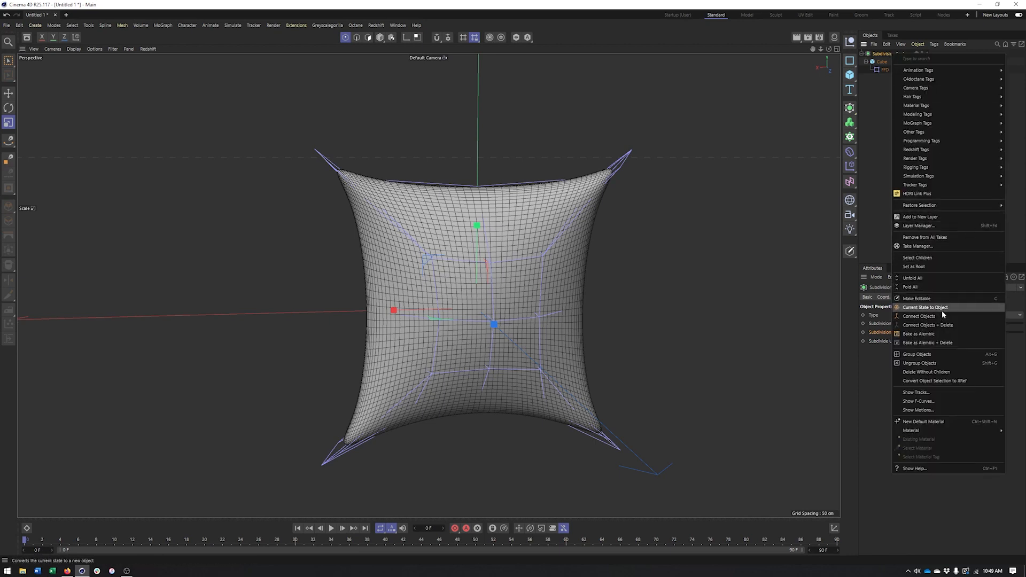
{"action": "left_click", "coordinate": [924, 308]}
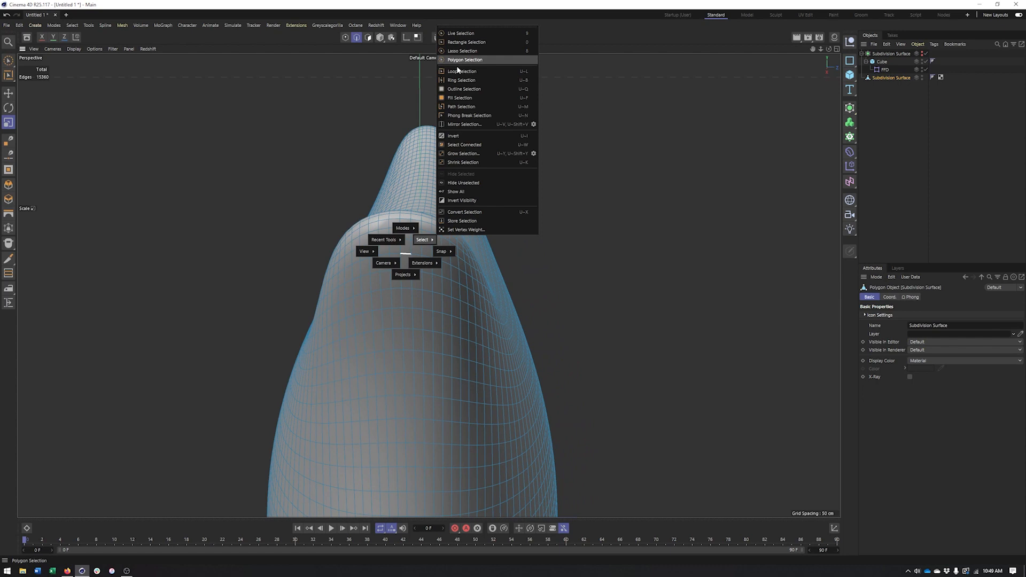
Loop-select the seam edge on the baked pillow and convert it with Edge to Spline
{"action": "left_click", "coordinate": [463, 70]}
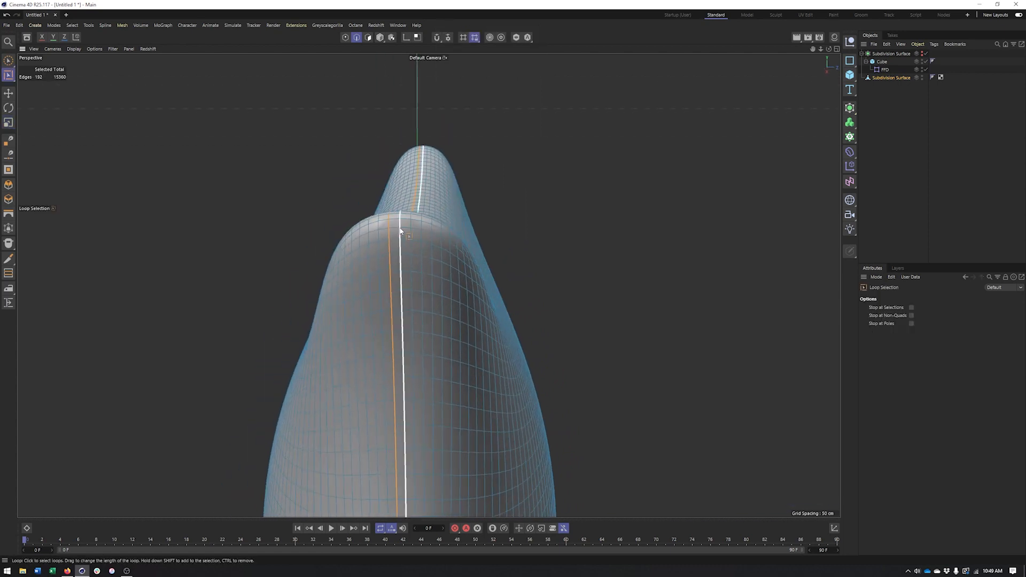
{"action": "scroll", "scroll_direction": "down", "scroll_amount": 3}
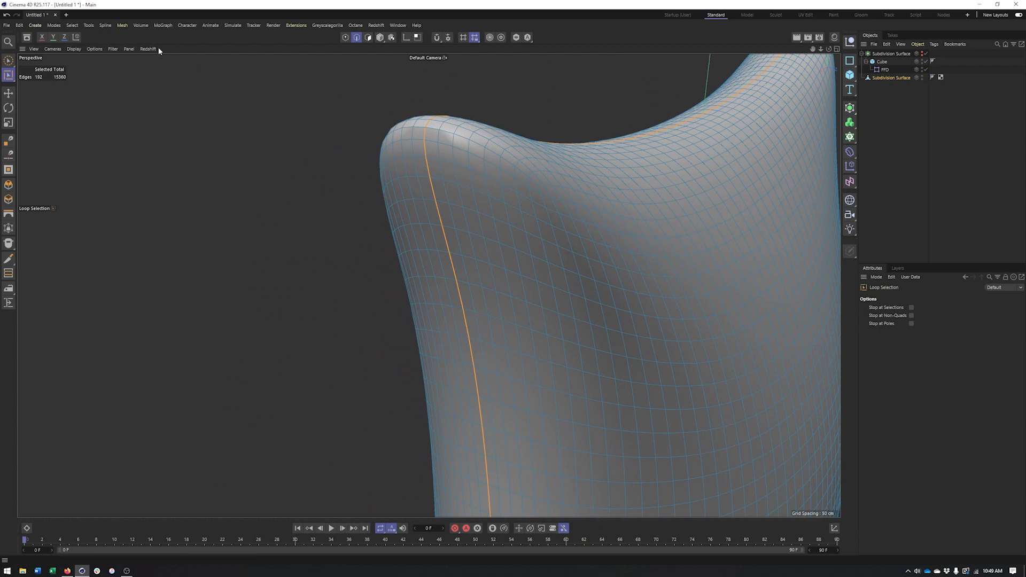
{"action": "left_click", "coordinate": [121, 25]}
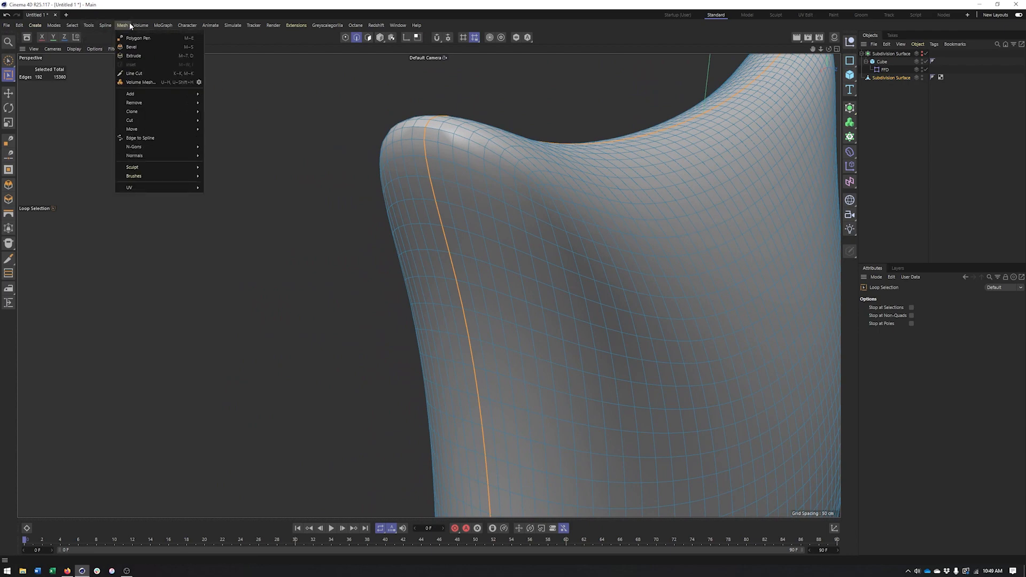
{"action": "mouse_move", "coordinate": [139, 137]}
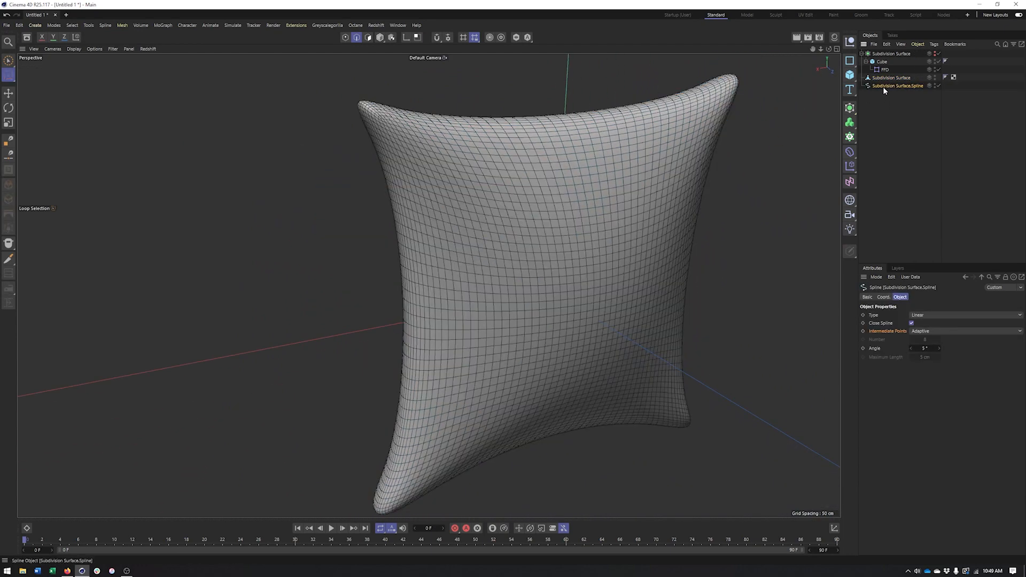
Delete the polygon copy and nest a Circle profile and the seam spline under a new Sweep for piping
{"action": "left_click", "coordinate": [891, 77]}
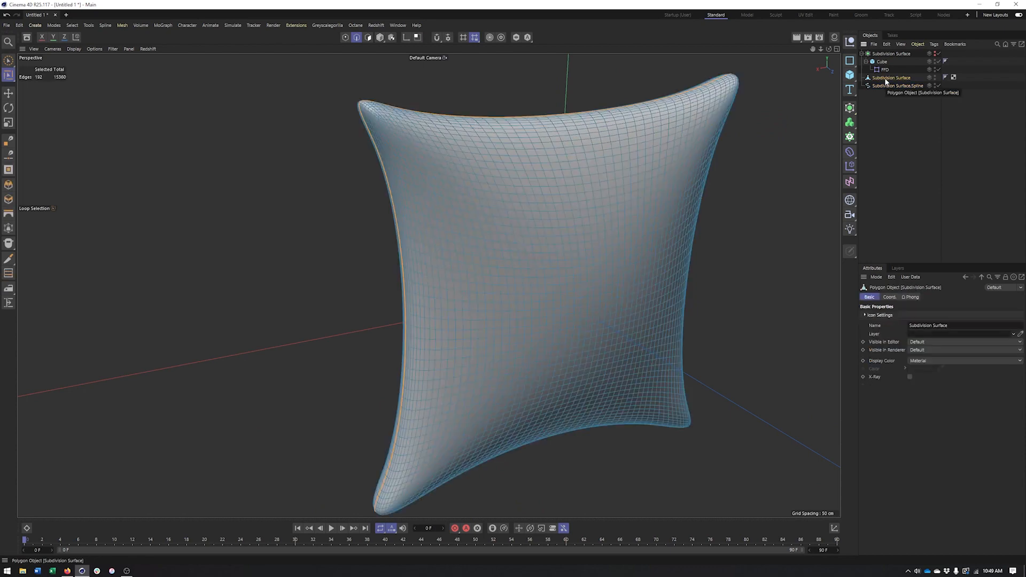
{"action": "left_click", "coordinate": [897, 77]}
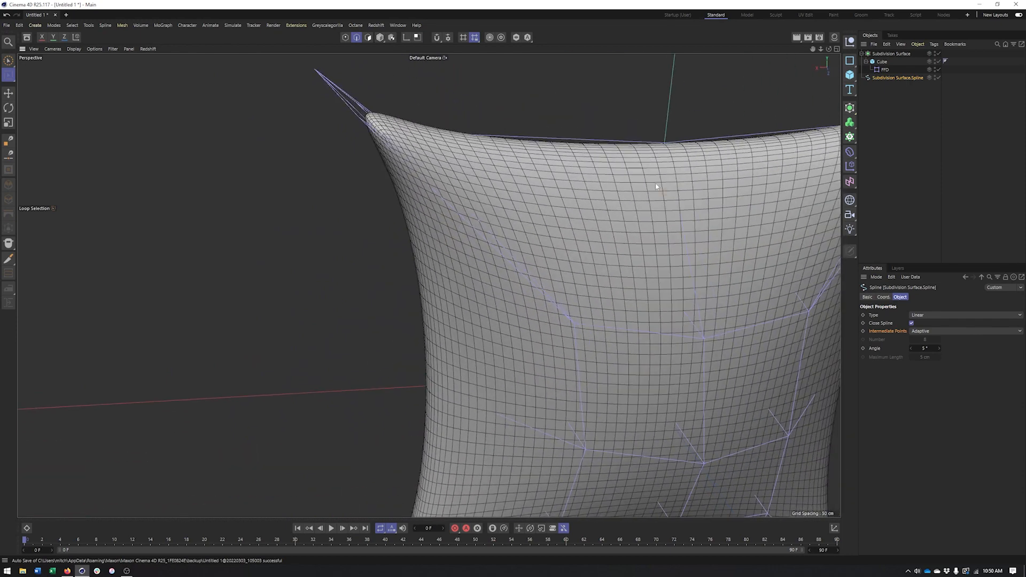
{"action": "left_click", "coordinate": [850, 107]}
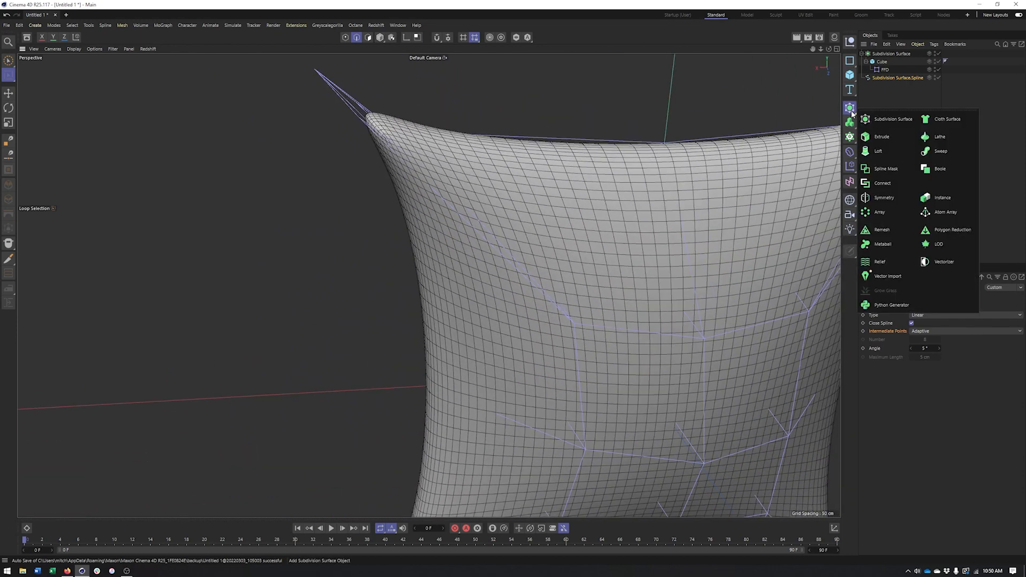
{"action": "left_click", "coordinate": [940, 150]}
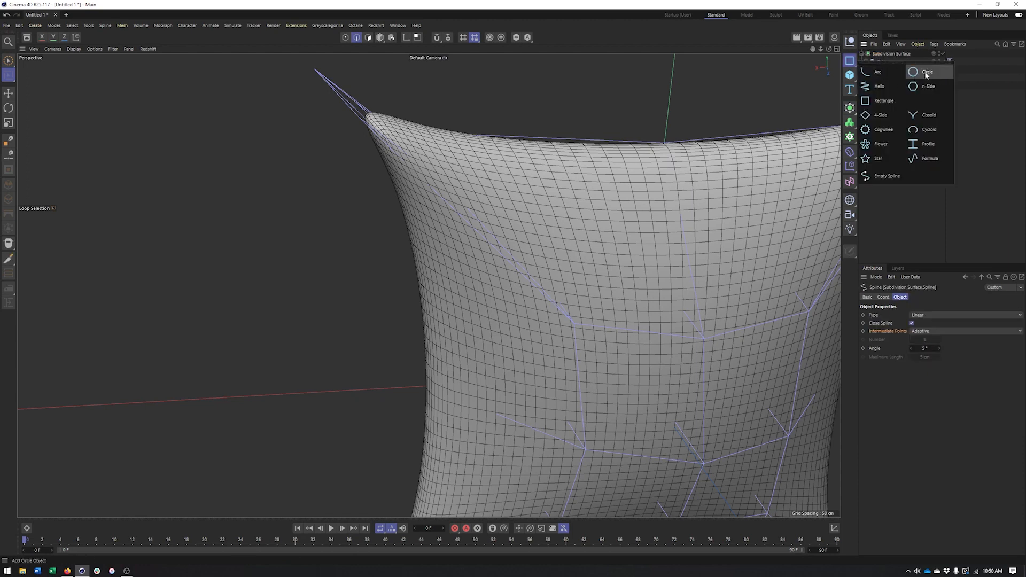
{"action": "left_click", "coordinate": [927, 72]}
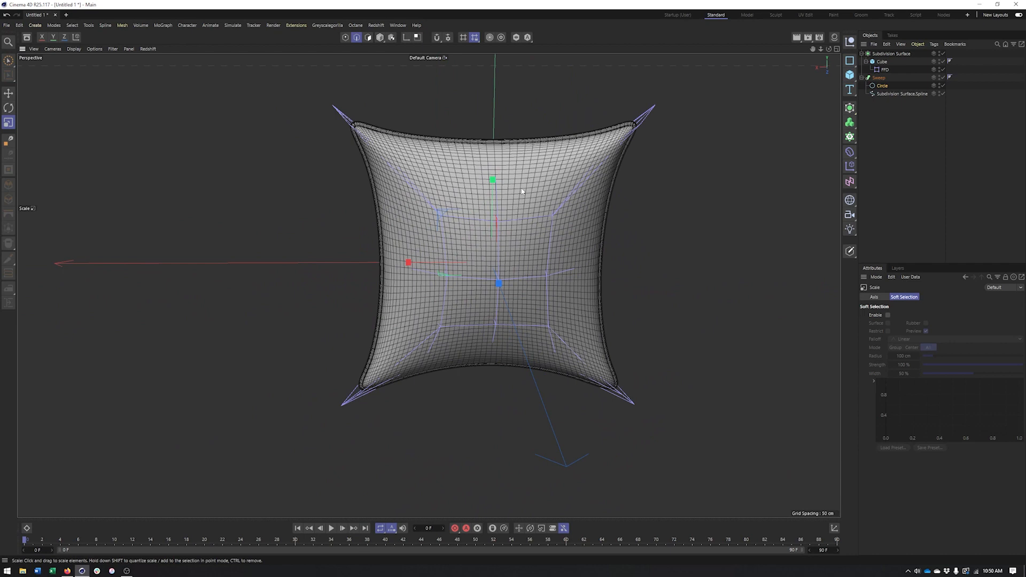
Remove the Sweep piping and bake the Subdivision Surface into a single polygon pillow mesh
{"action": "left_click", "coordinate": [880, 77]}
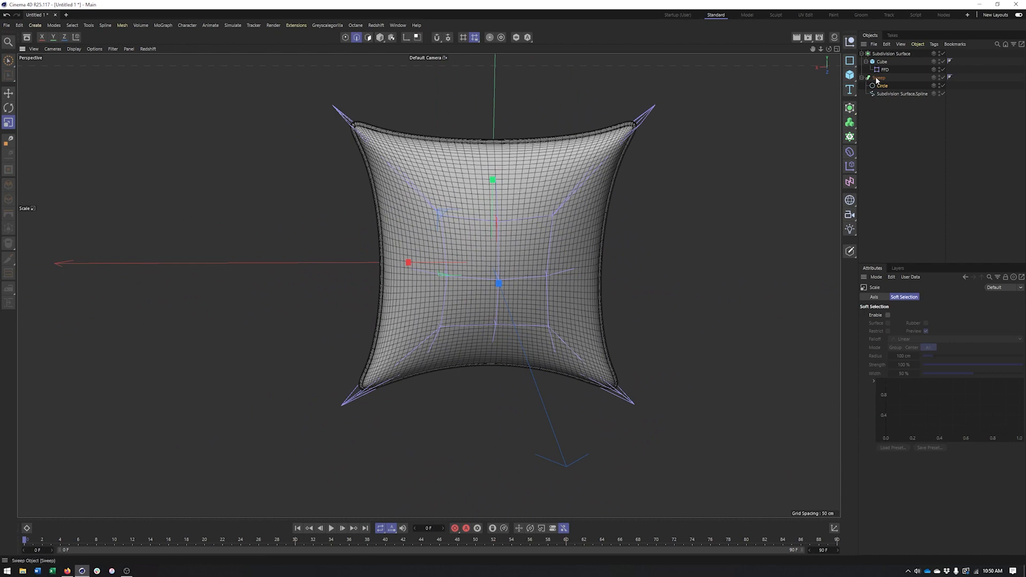
{"action": "left_click", "coordinate": [880, 77]}
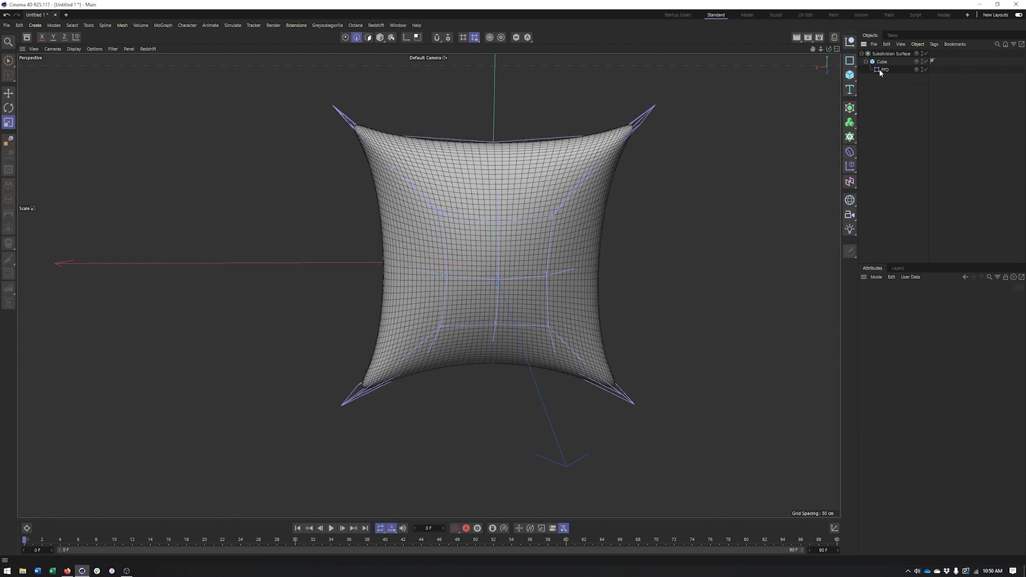
{"action": "left_click", "coordinate": [891, 54]}
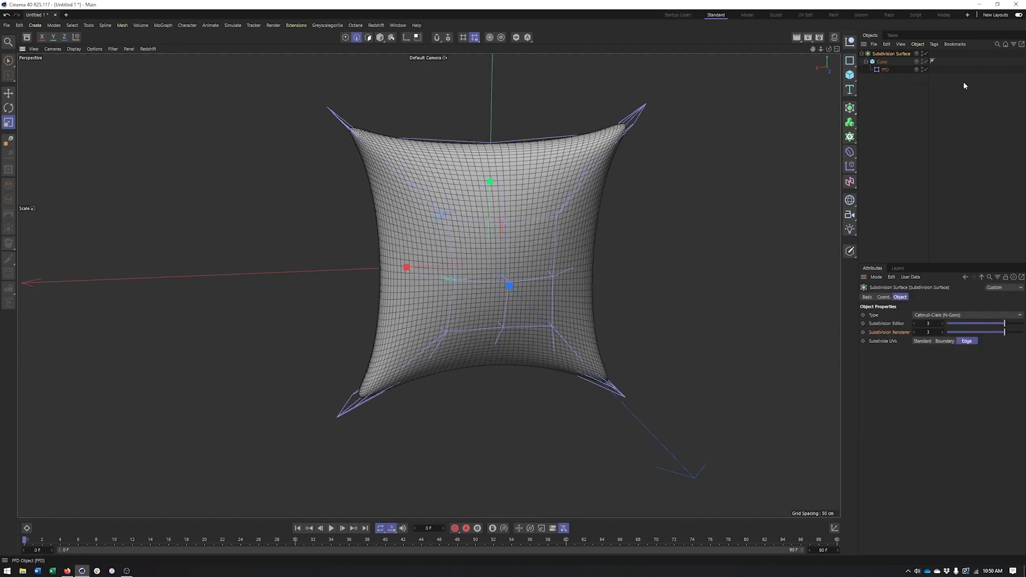
{"action": "right_click", "coordinate": [891, 53]}
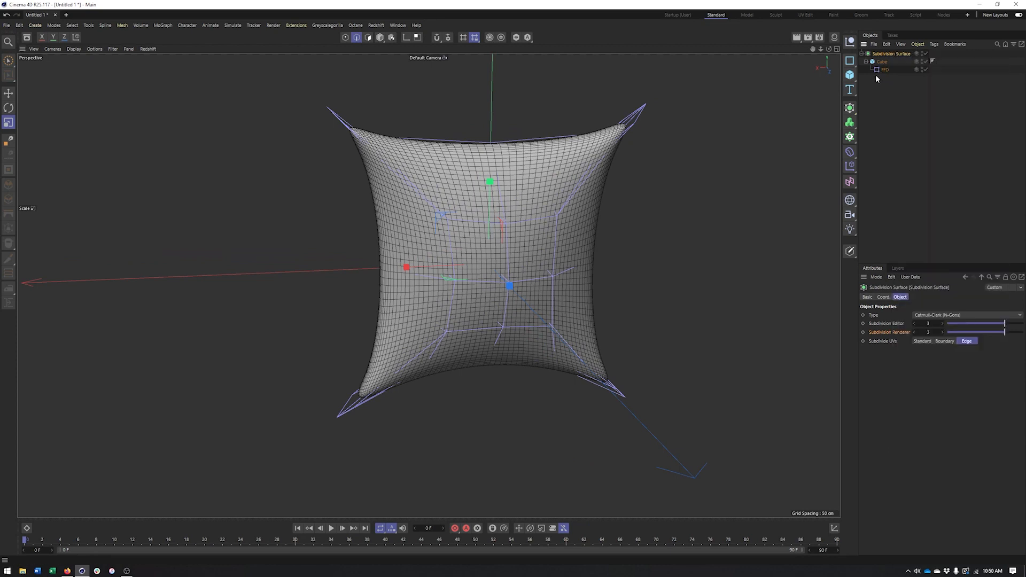
{"action": "right_click", "coordinate": [883, 62]}
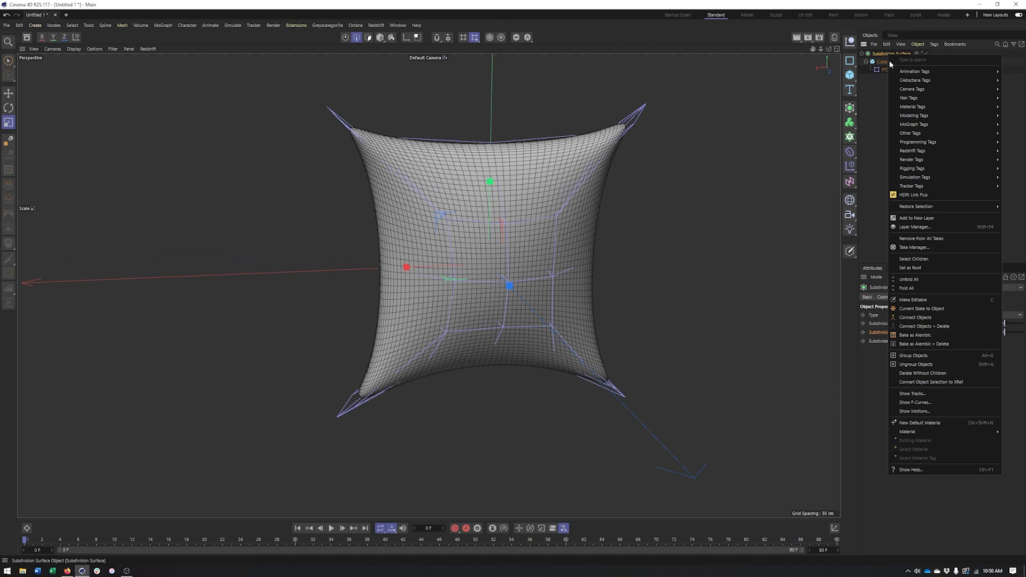
{"action": "mouse_move", "coordinate": [922, 299]}
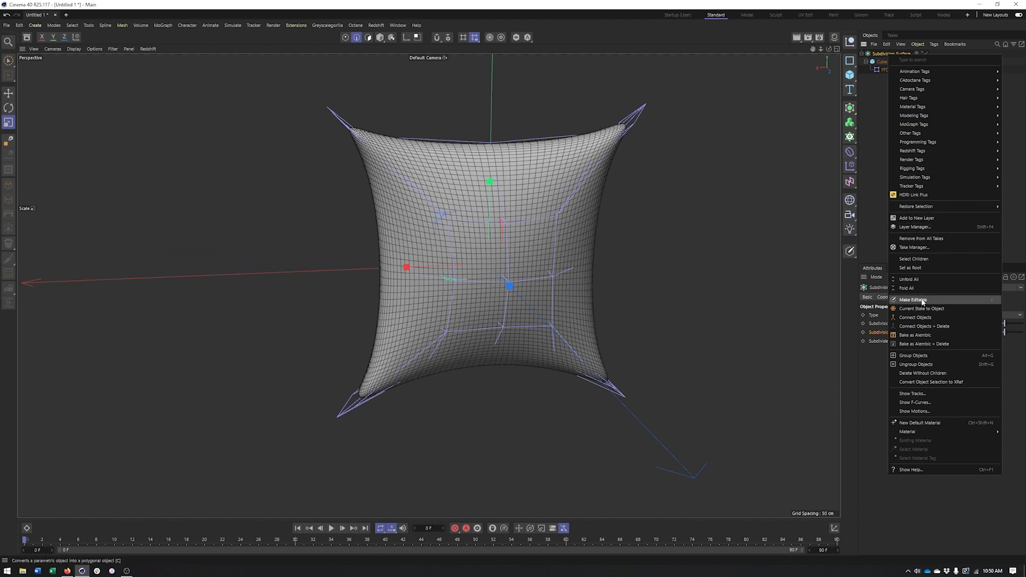
{"action": "mouse_move", "coordinate": [923, 308]}
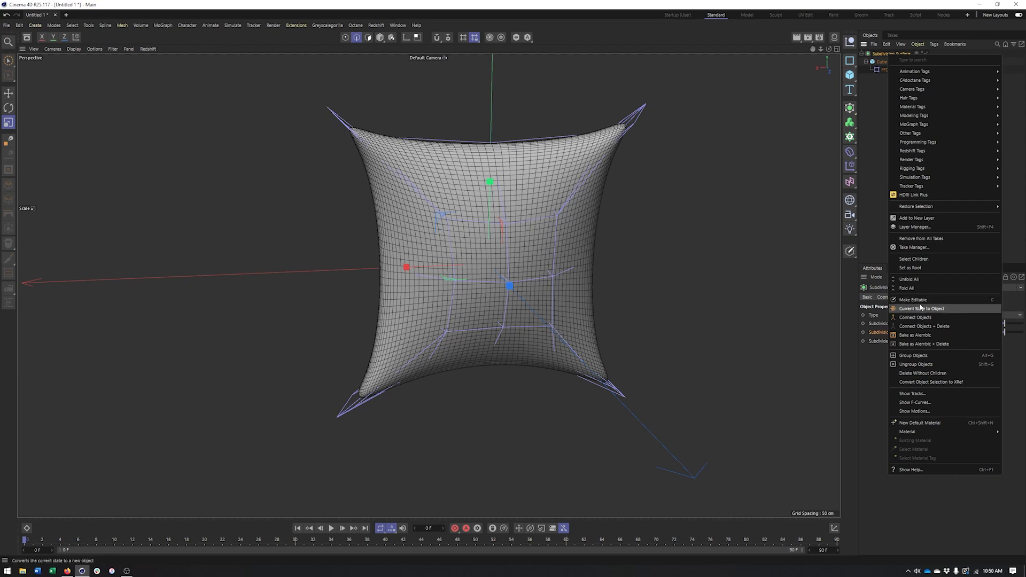
{"action": "left_click", "coordinate": [922, 308]}
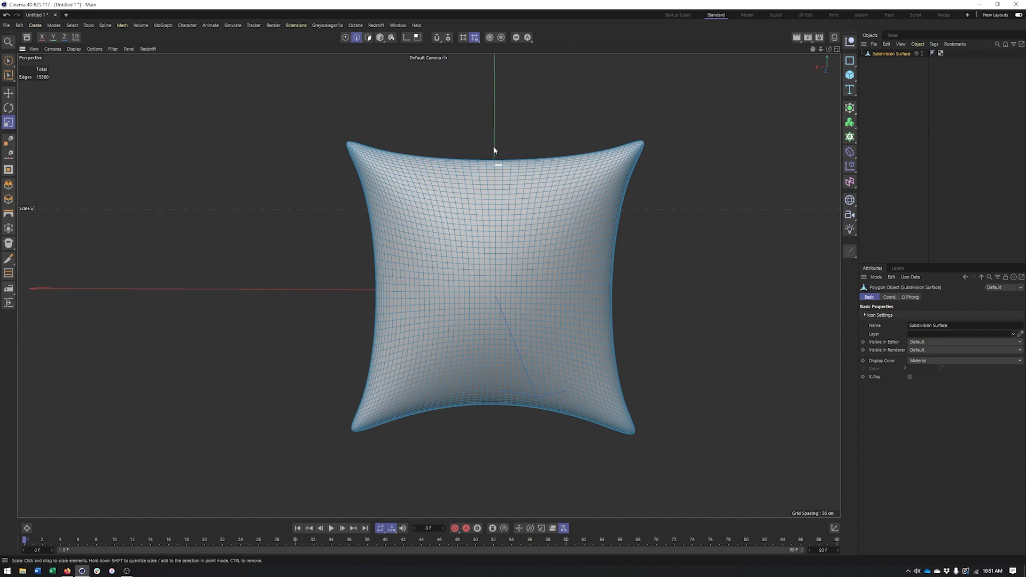
{"action": "mouse_move", "coordinate": [417, 181]}
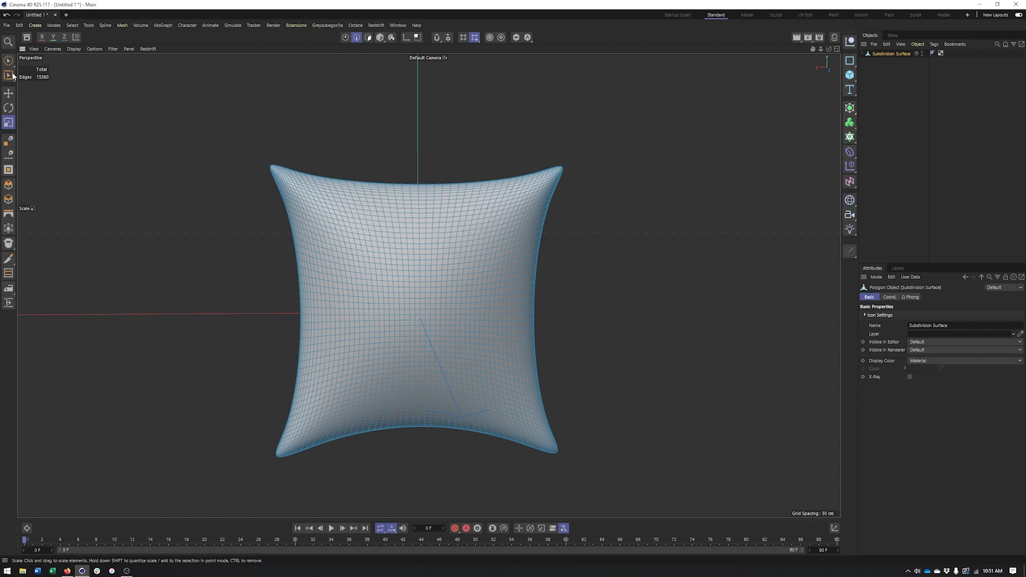
Enable Soft Selection in Point mode with a Dome falloff for pushing the pillow's points
{"action": "left_click", "coordinate": [9, 60]}
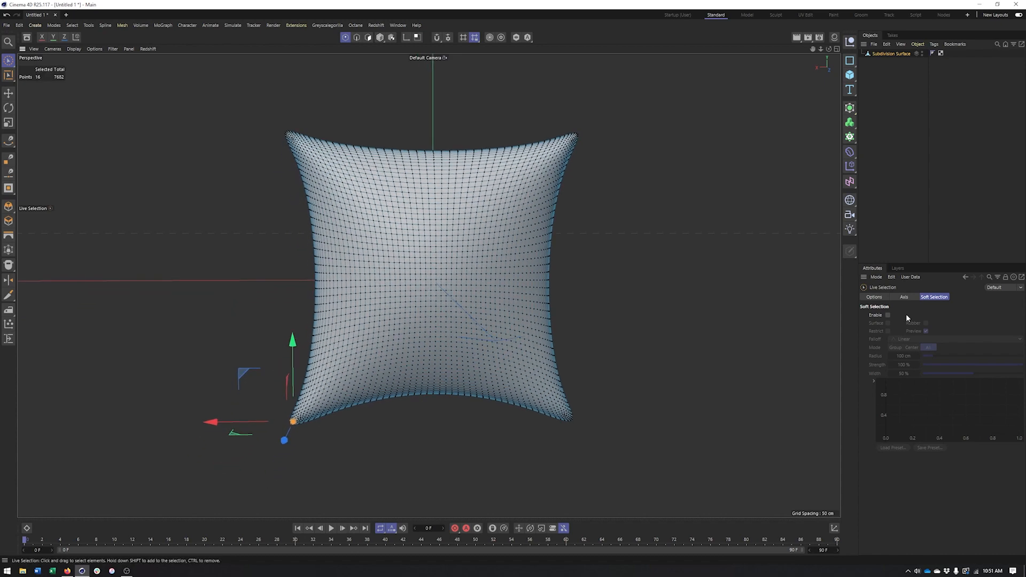
{"action": "mouse_move", "coordinate": [890, 319]}
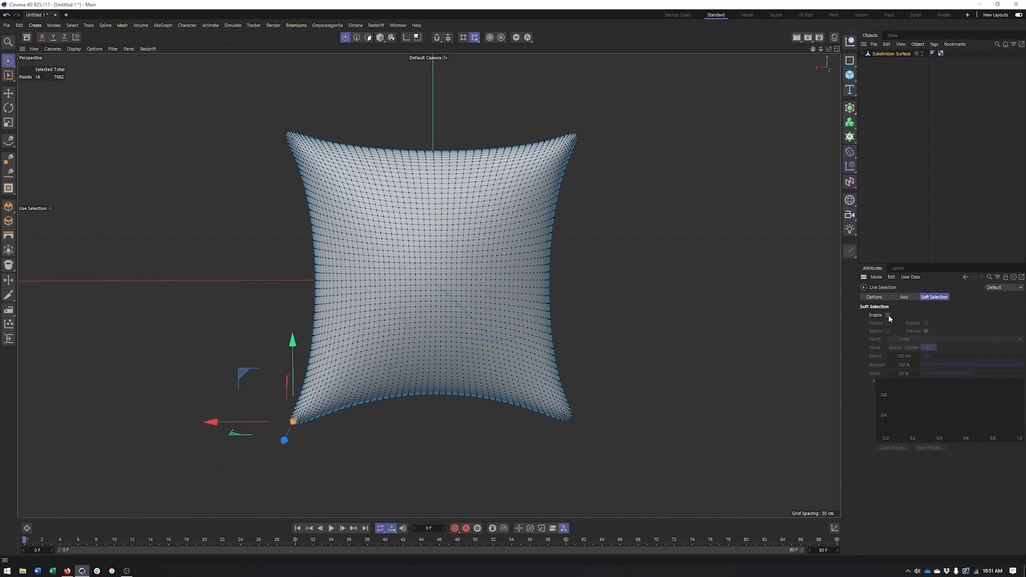
{"action": "left_click", "coordinate": [888, 315]}
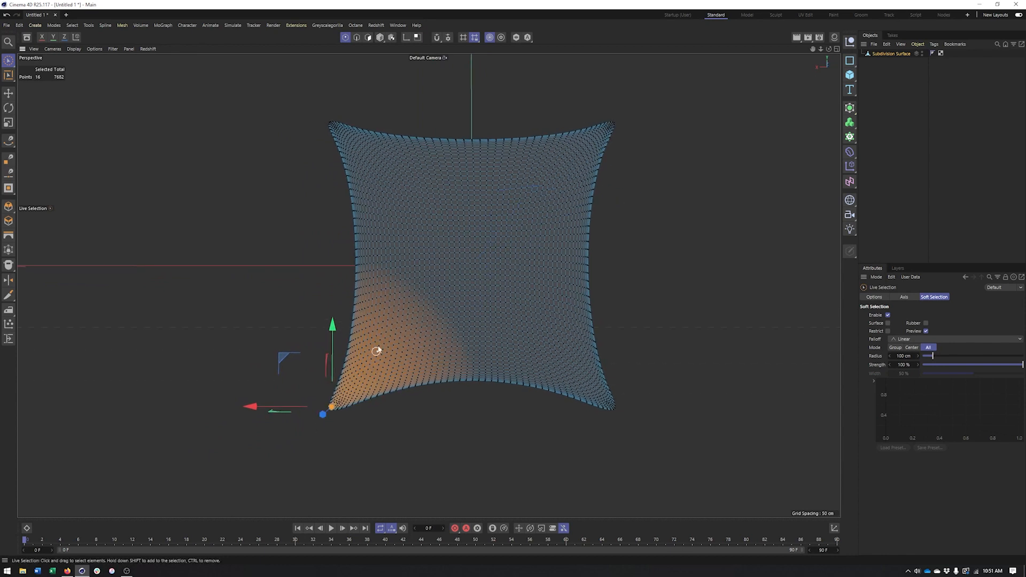
{"action": "mouse_move", "coordinate": [348, 373]}
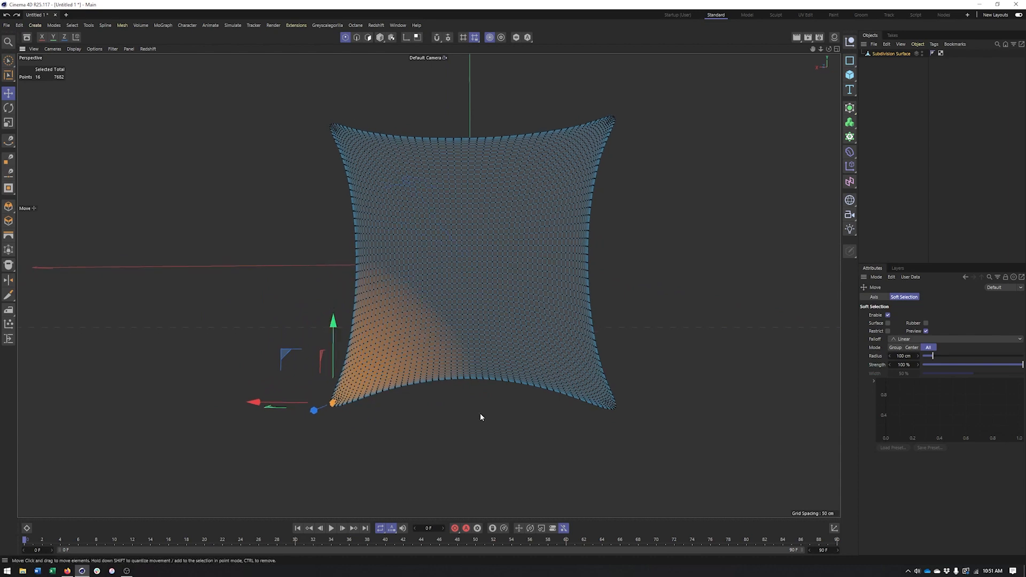
{"action": "mouse_move", "coordinate": [875, 345]}
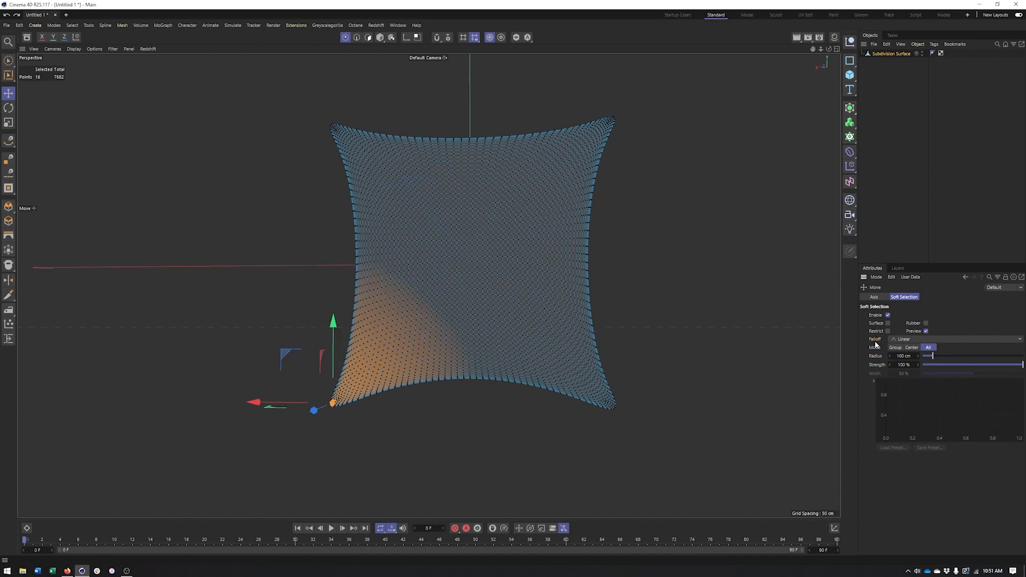
{"action": "left_click", "coordinate": [955, 339]}
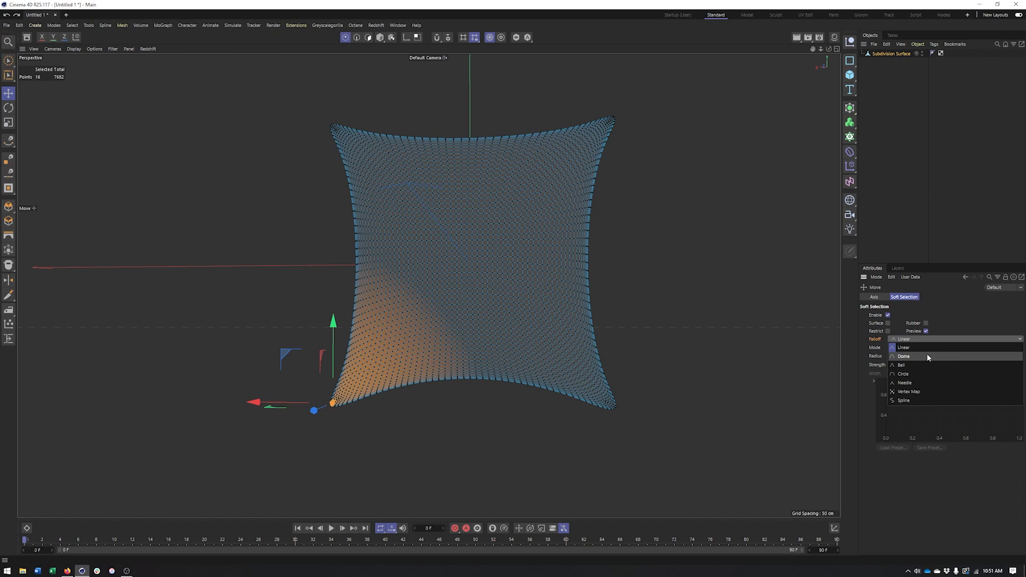
{"action": "mouse_move", "coordinate": [920, 360]}
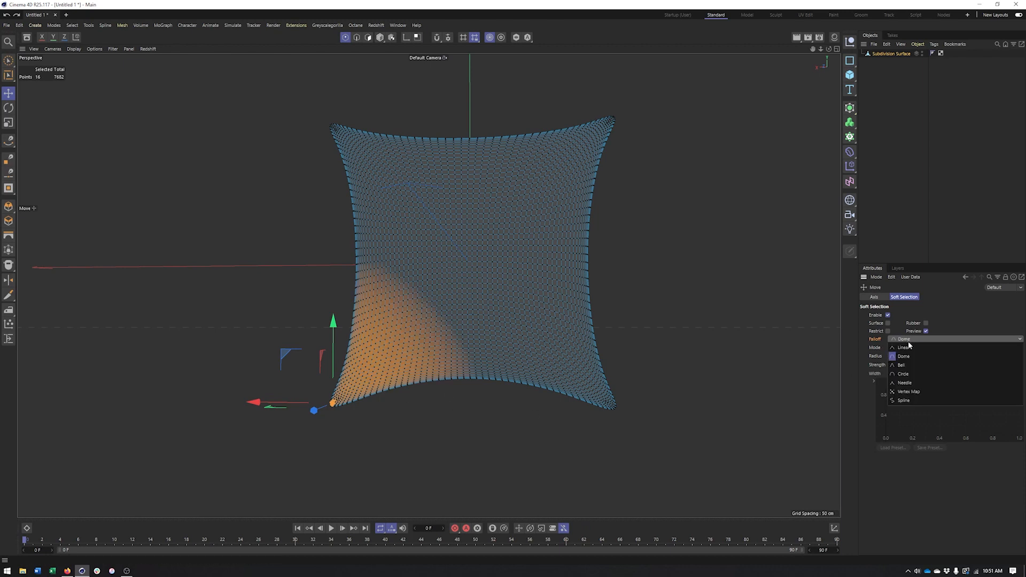
{"action": "left_click", "coordinate": [903, 356]}
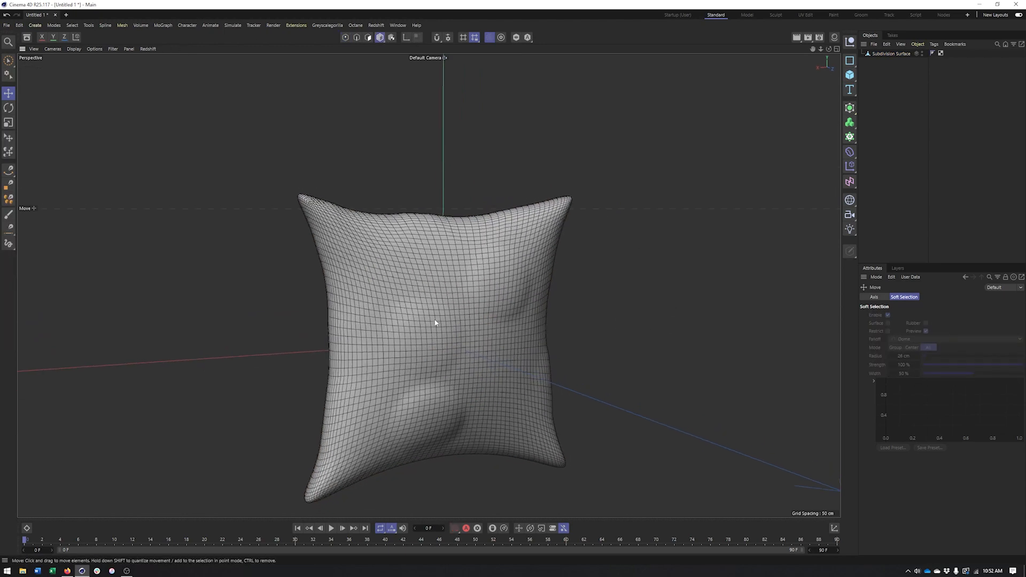
Carve a crease near the pillow's top edge with the sculpt Knife brush in Object mode
{"action": "left_click", "coordinate": [435, 321]}
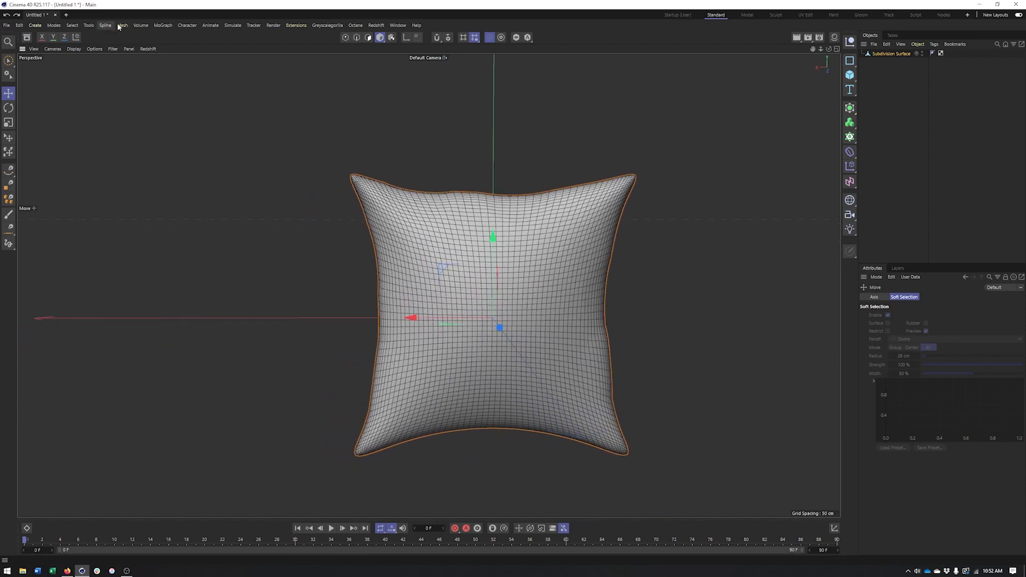
{"action": "left_click", "coordinate": [122, 24]}
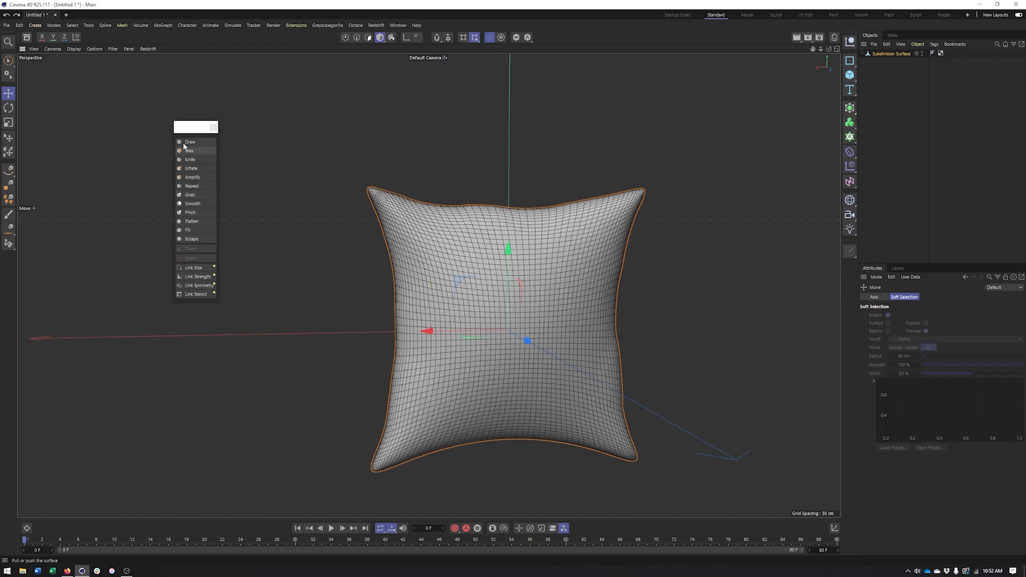
{"action": "left_click", "coordinate": [190, 159]}
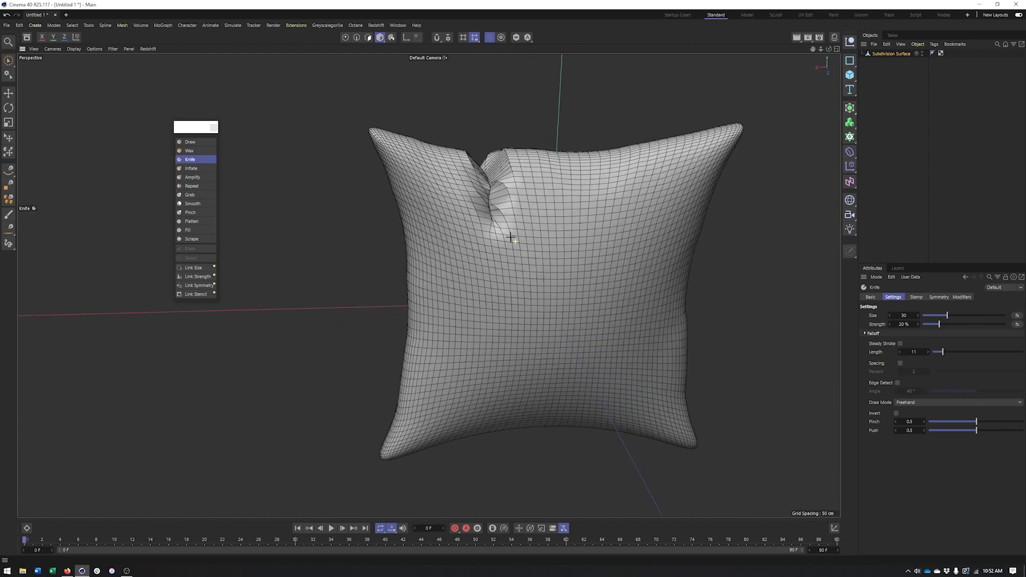
Smooth the lumpy cloth and pull it around with the Smooth and Grab brushes
{"action": "left_click", "coordinate": [191, 204]}
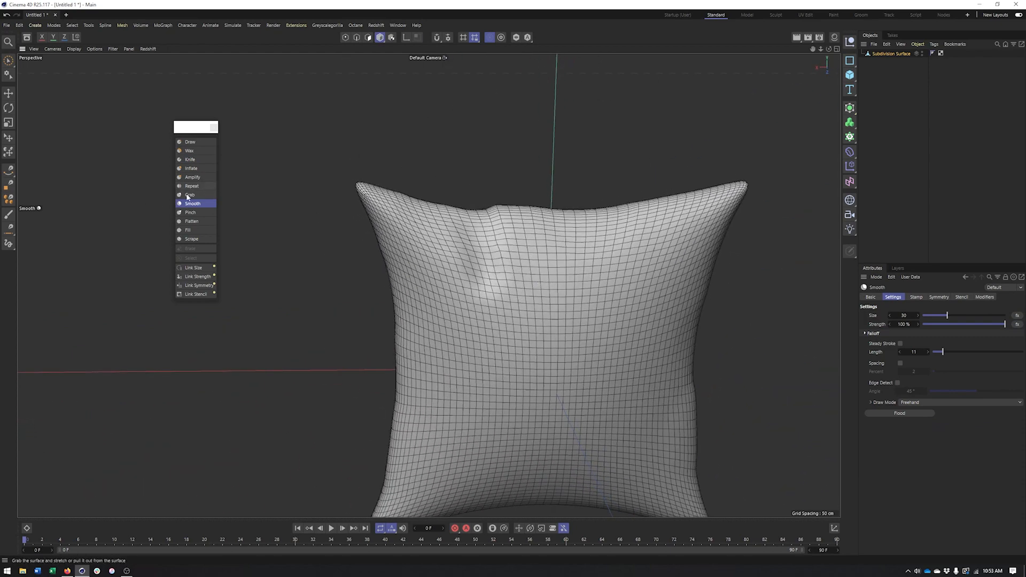
{"action": "left_click", "coordinate": [190, 195]}
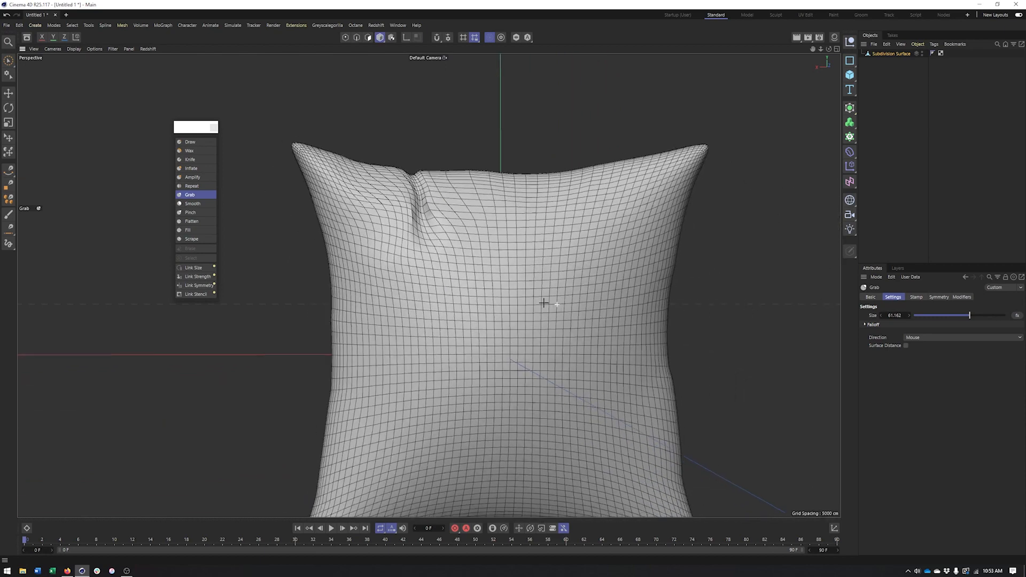
Parent the sculpted pillow under a Subdivision Surface and pick the Draw brush
{"action": "left_click", "coordinate": [850, 107]}
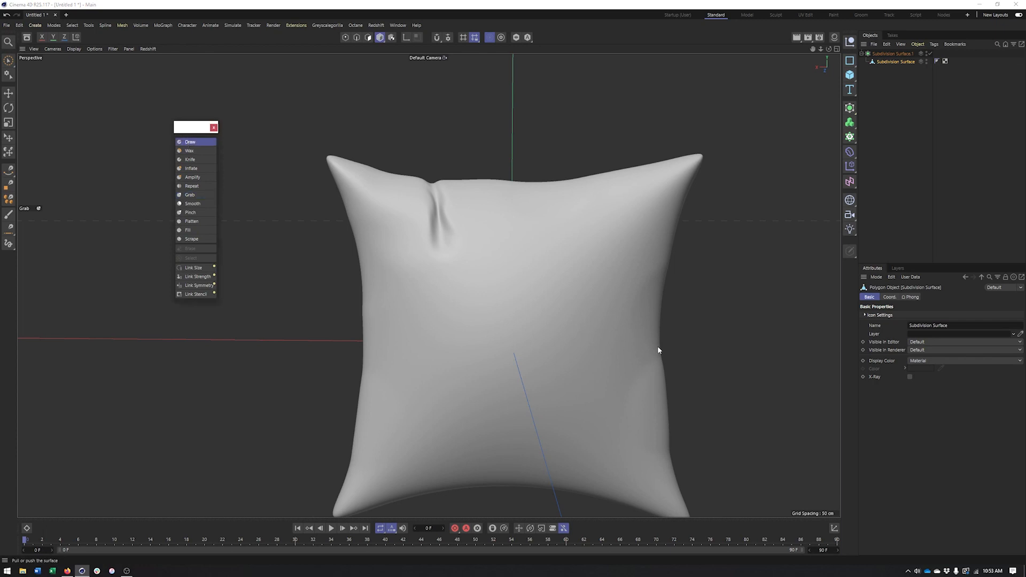
{"action": "mouse_move", "coordinate": [559, 307]}
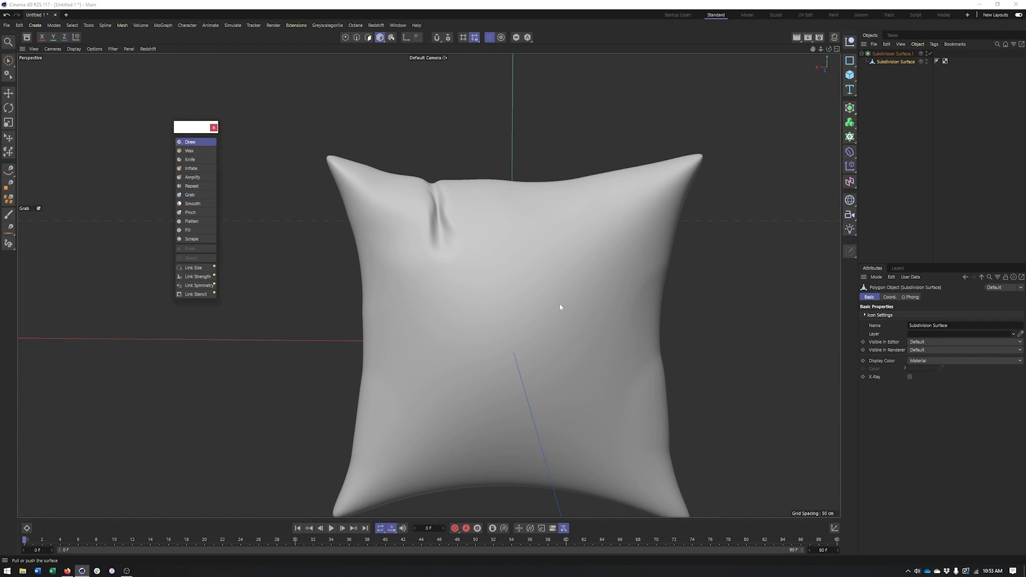
{"action": "left_click", "coordinate": [190, 142]}
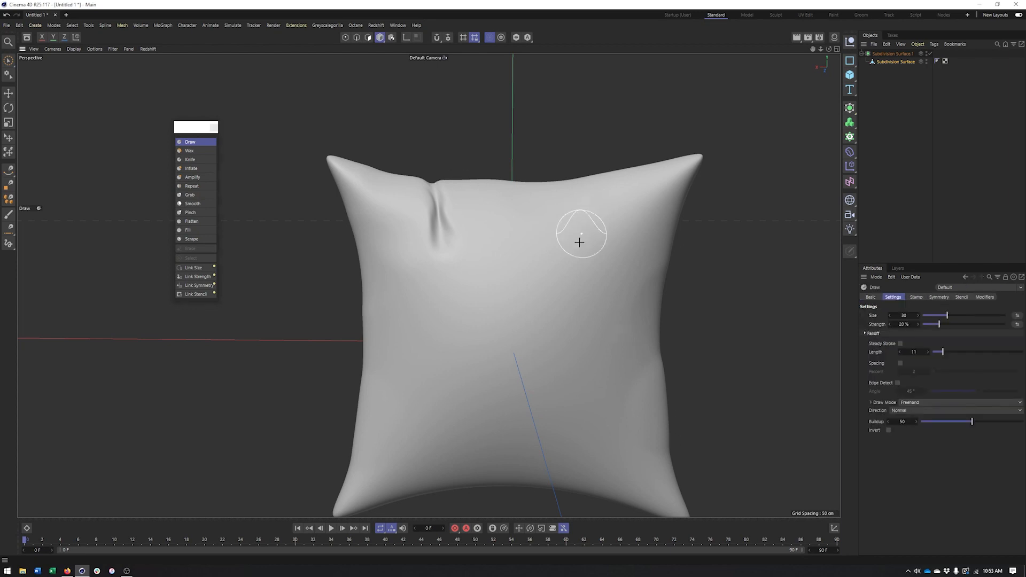